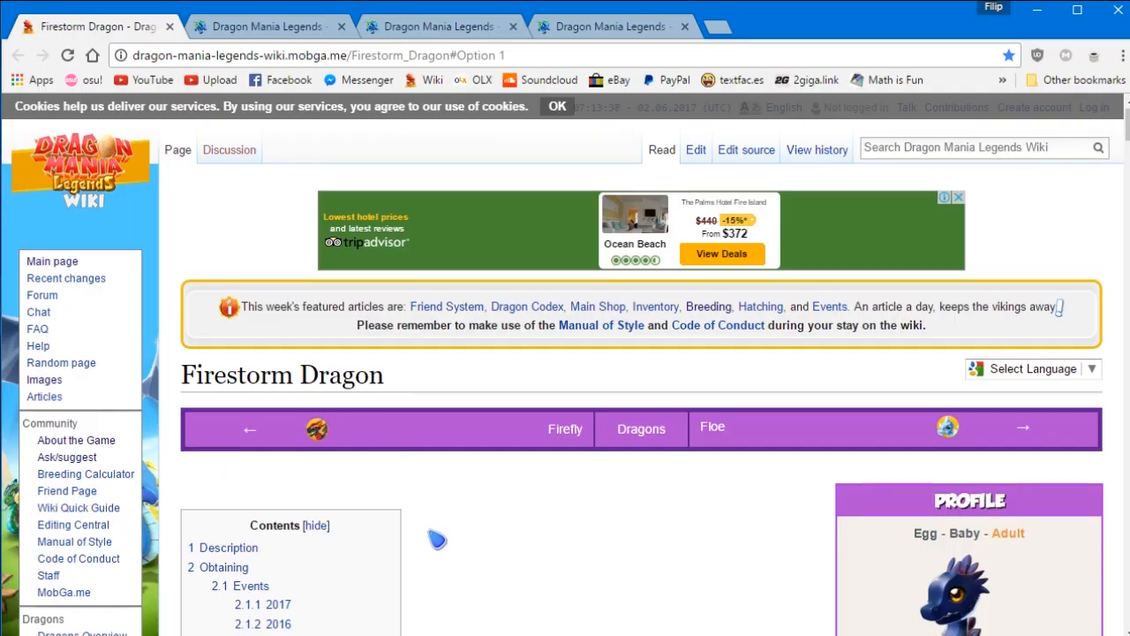
Switch to the calculator tab and scroll to the Elixir + Earth offspring results table.
scroll(down, 3)
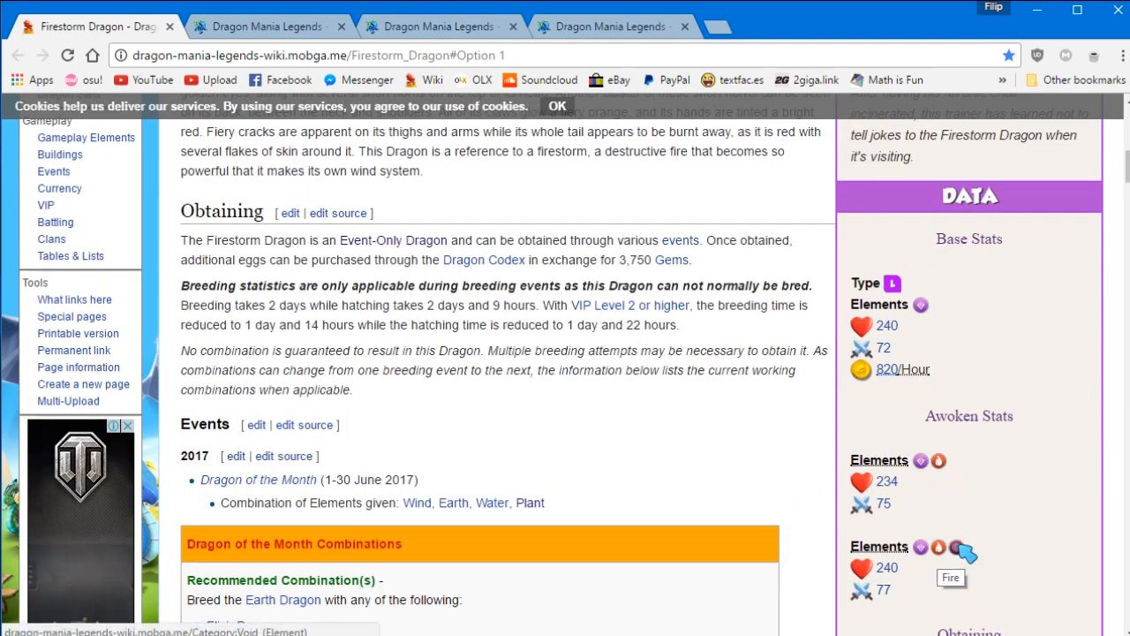
mouse_move(957, 548)
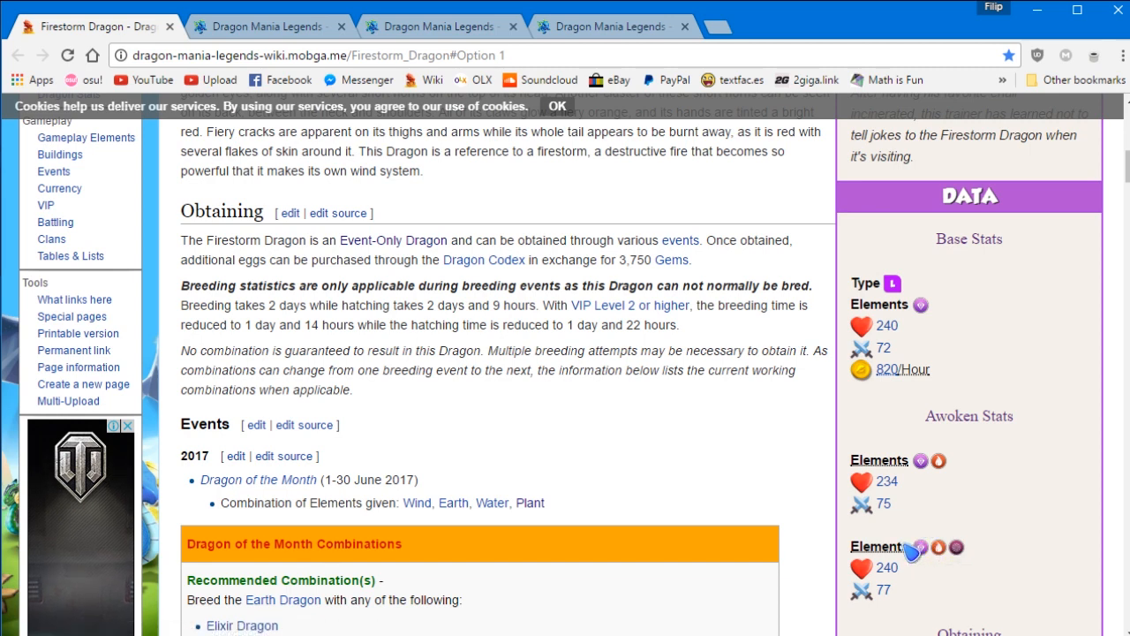
scroll(down, 3)
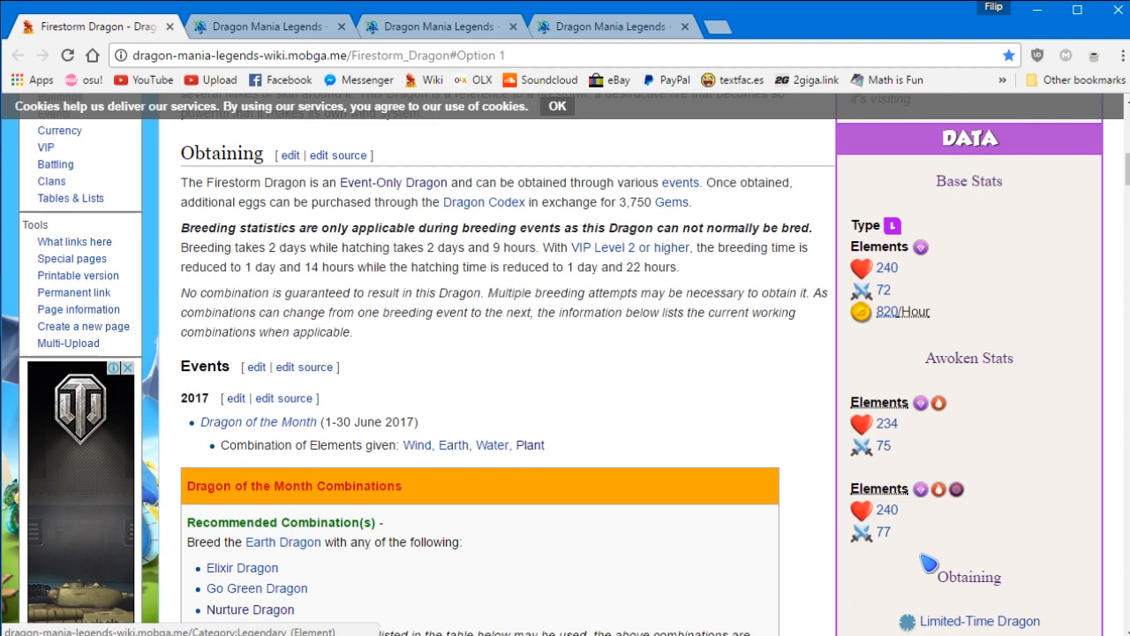
scroll(down, 3)
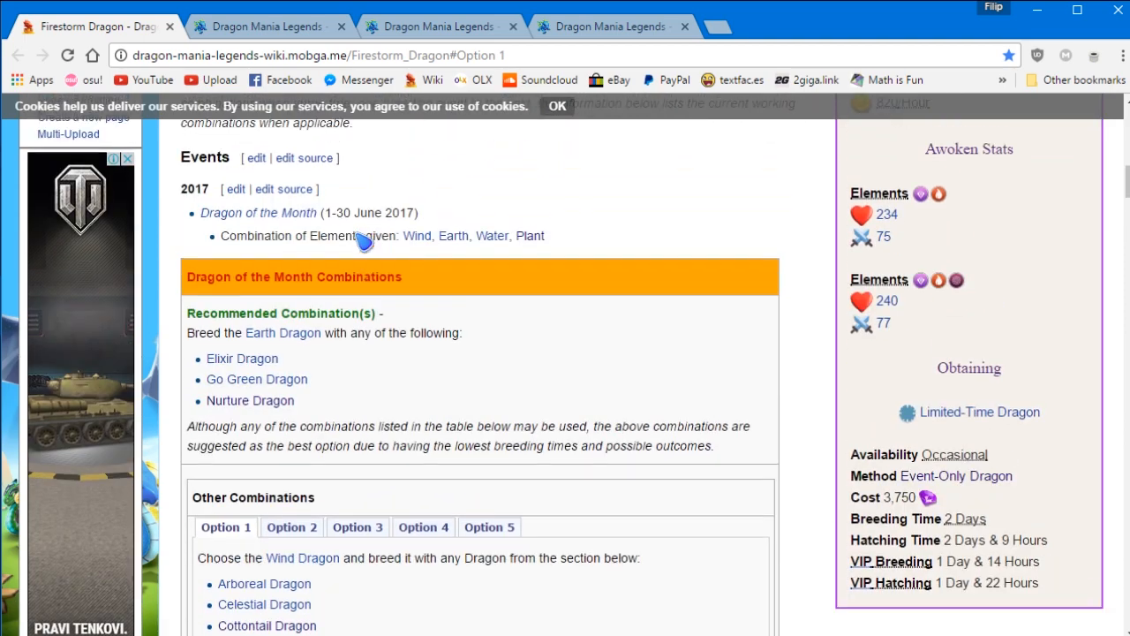
mouse_move(392, 230)
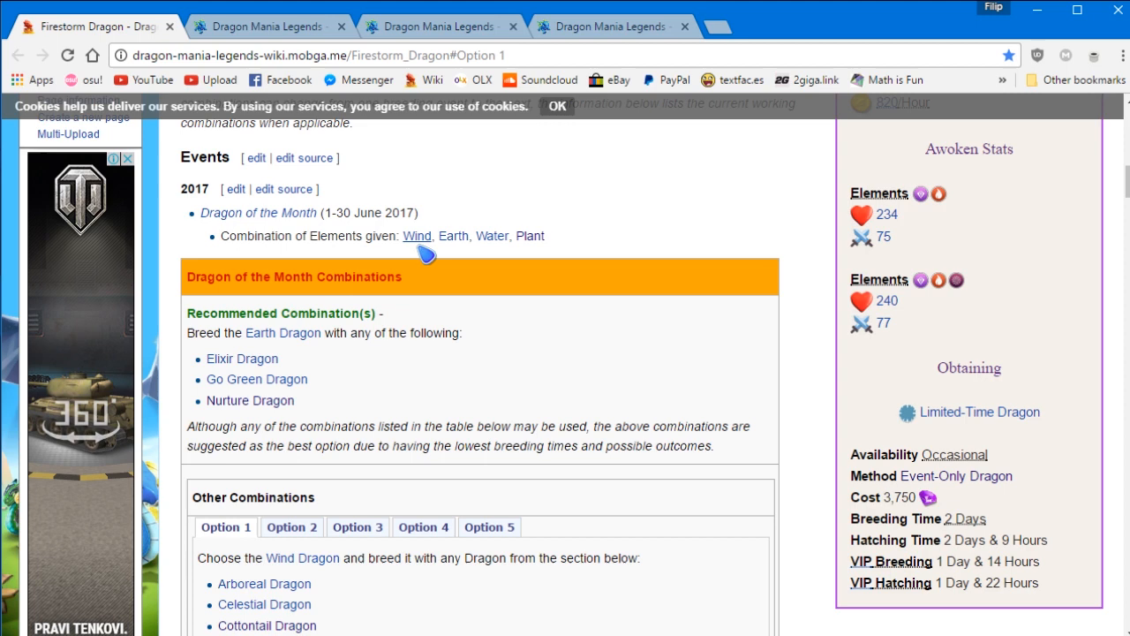
mouse_move(530, 237)
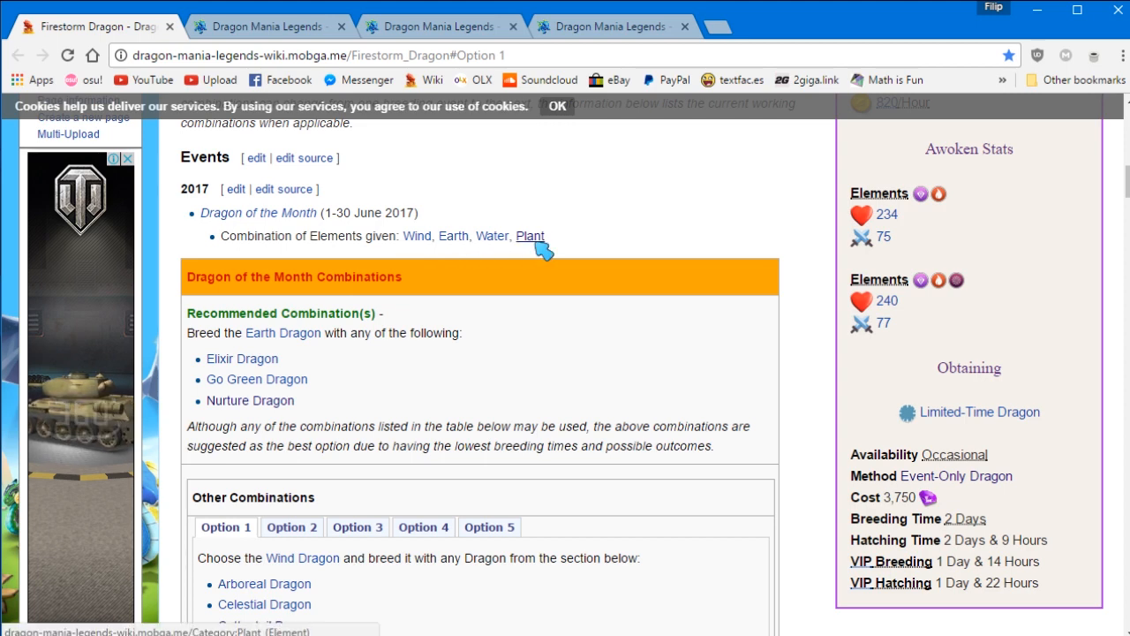
scroll(down, 3)
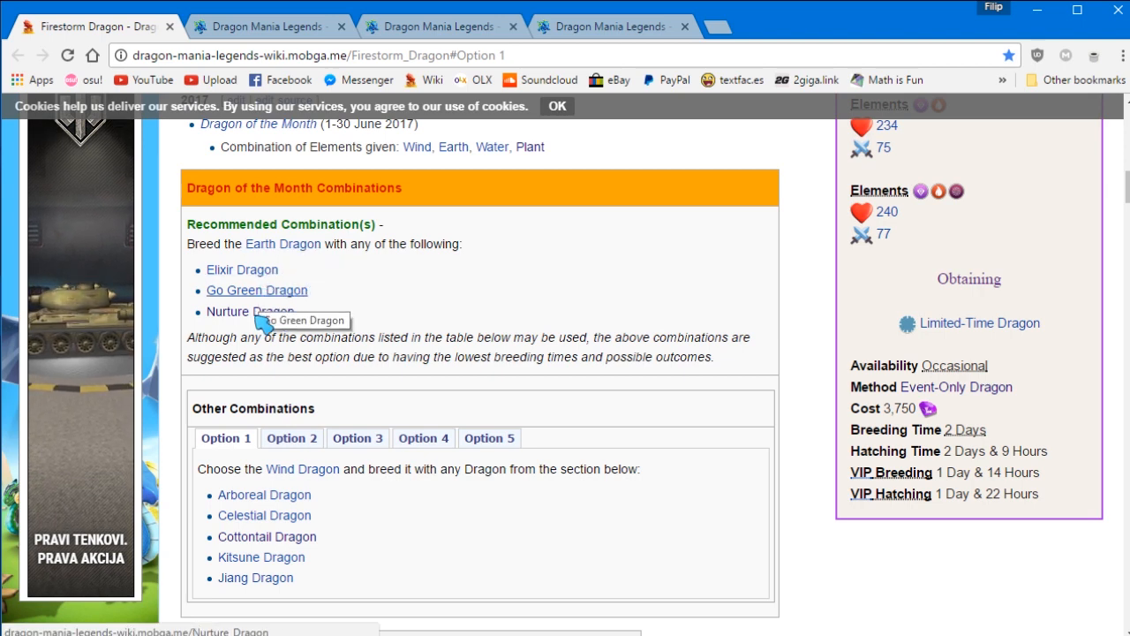
click(610, 26)
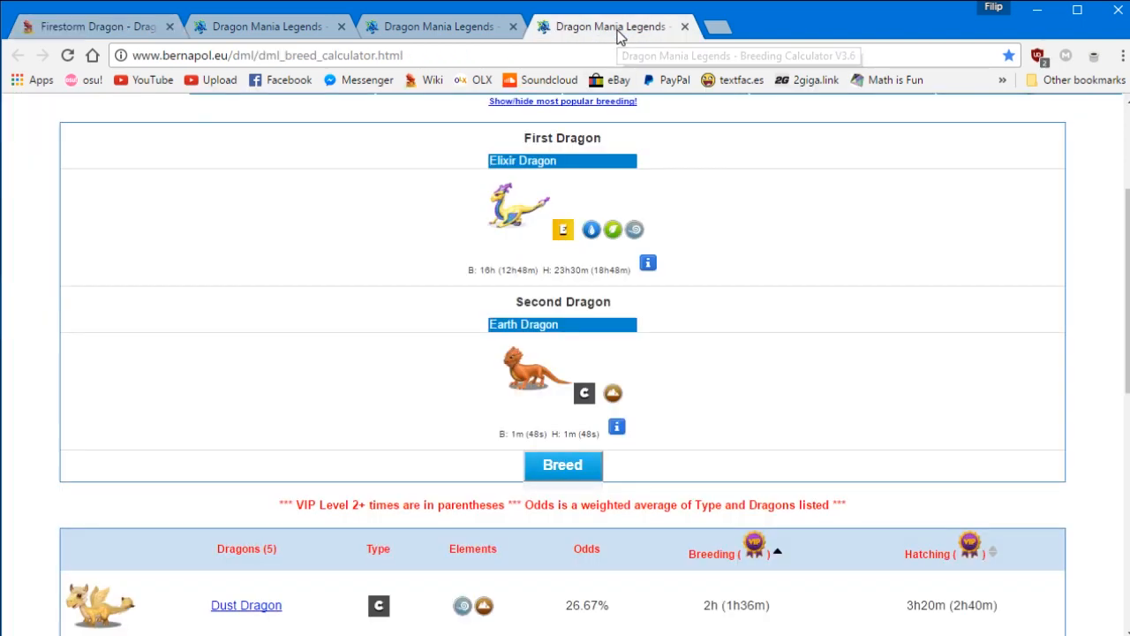
scroll(down, 3)
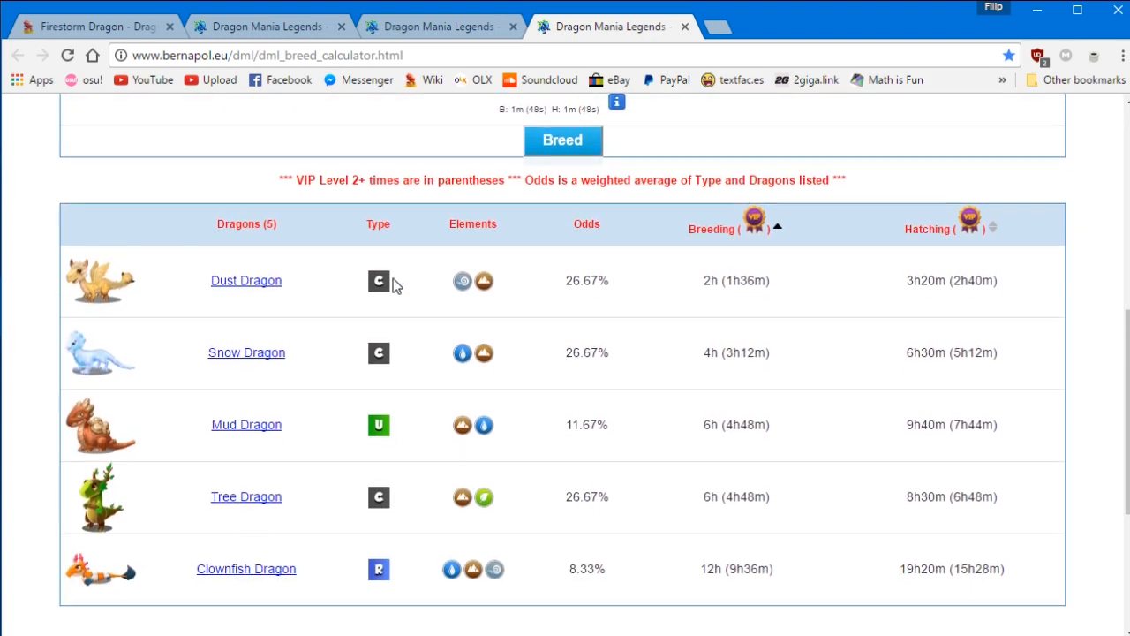
scroll(down, 3)
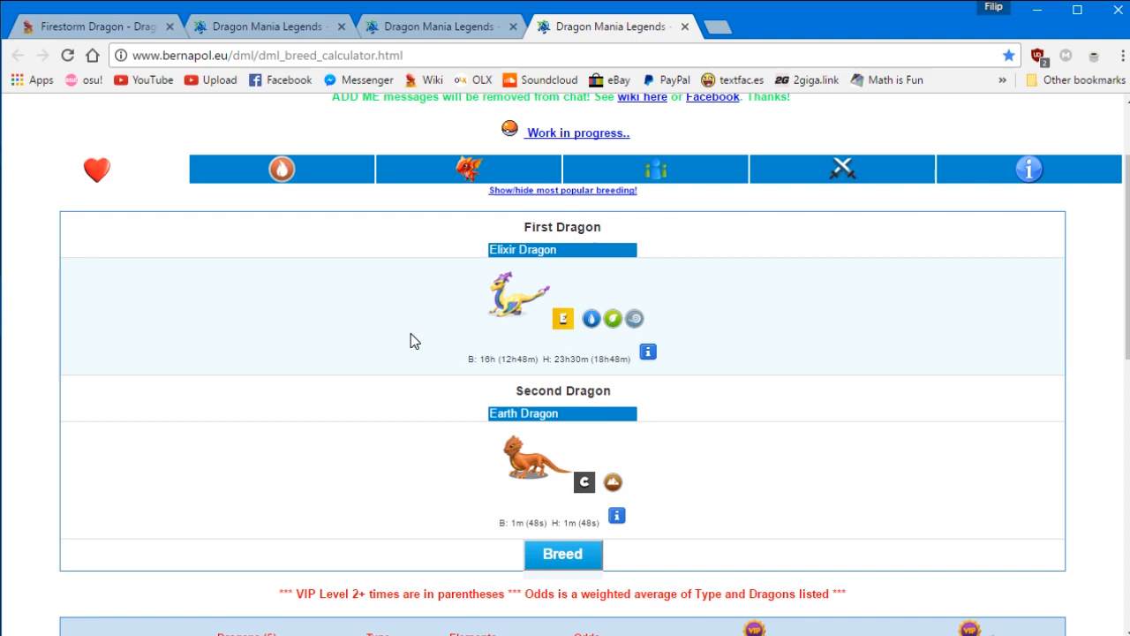
click(92, 27)
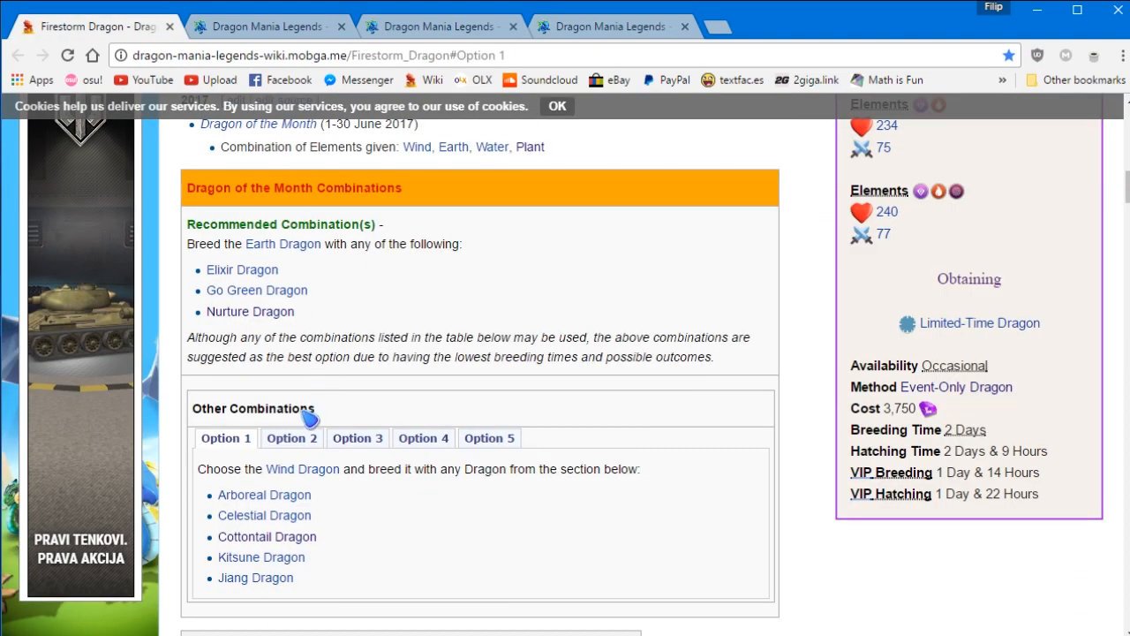
mouse_move(251, 310)
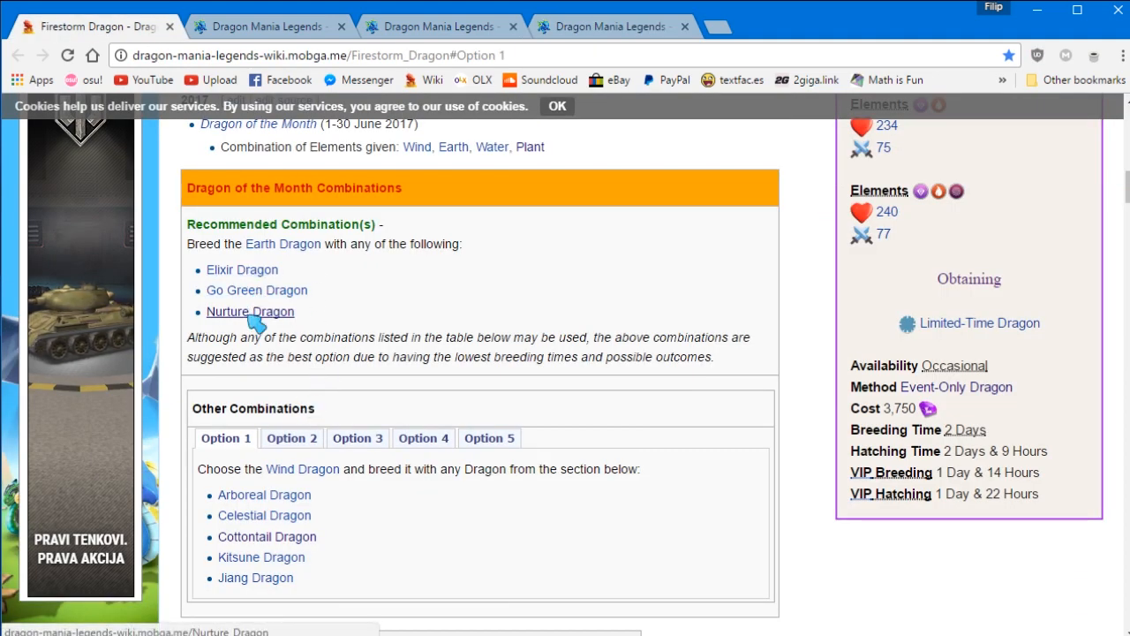
mouse_move(245, 308)
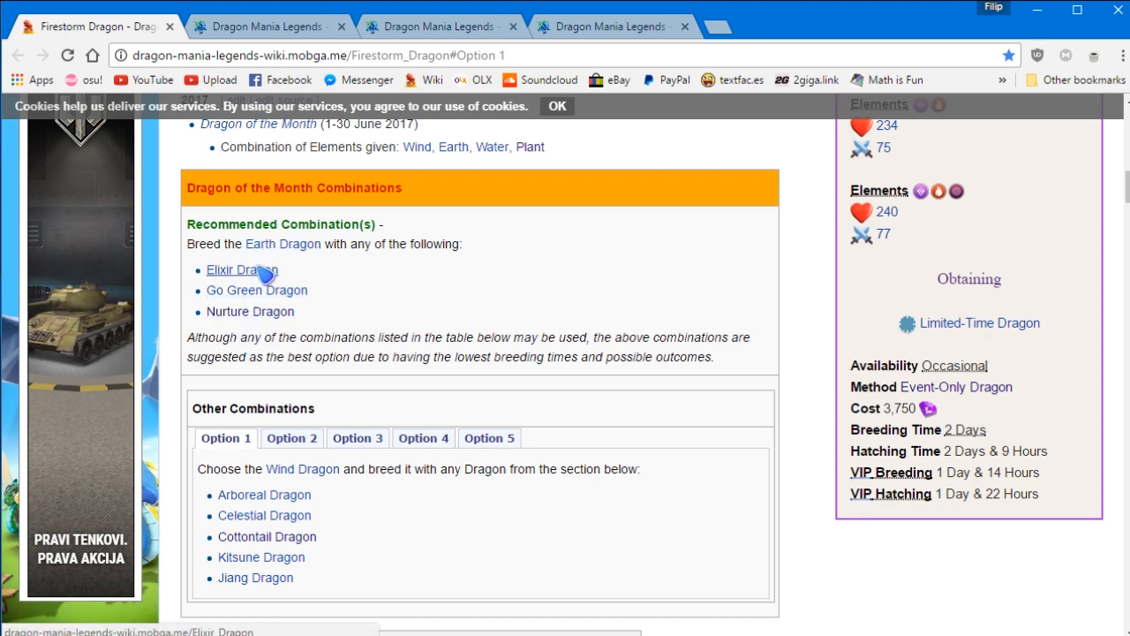
mouse_move(243, 318)
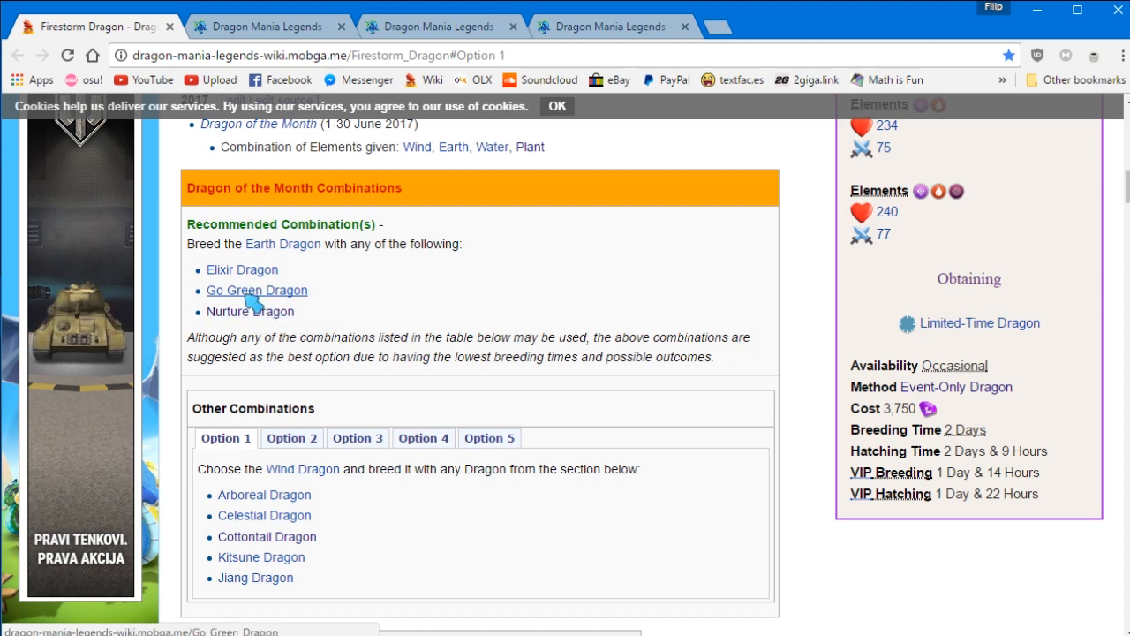
mouse_move(247, 274)
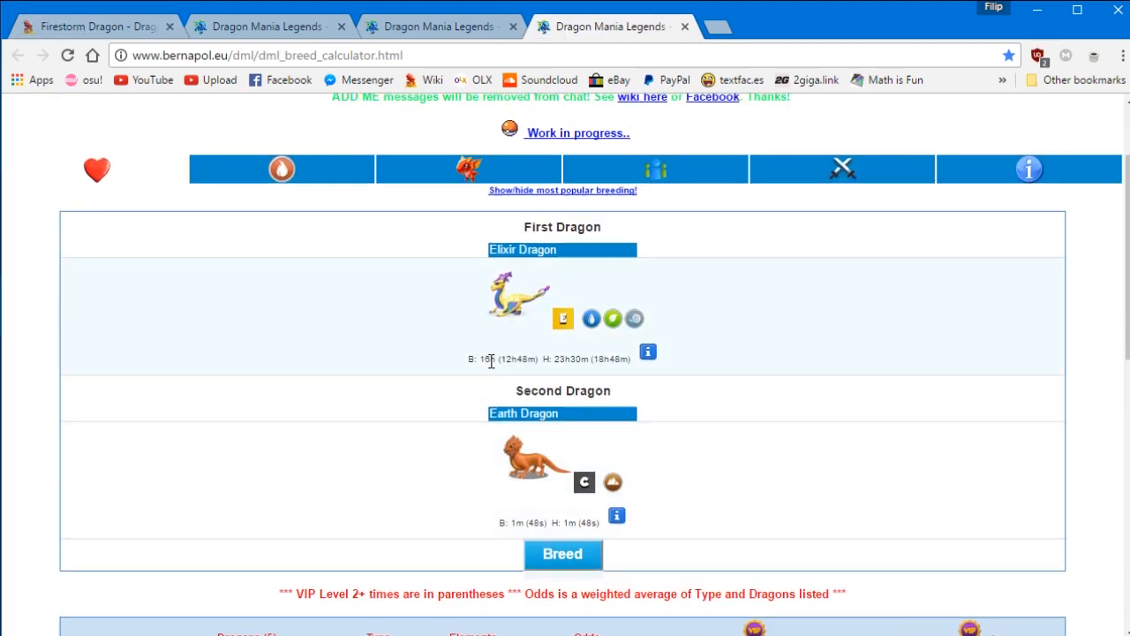
Scroll through the Elixir + Earth results list with its odds and times.
scroll(down, 3)
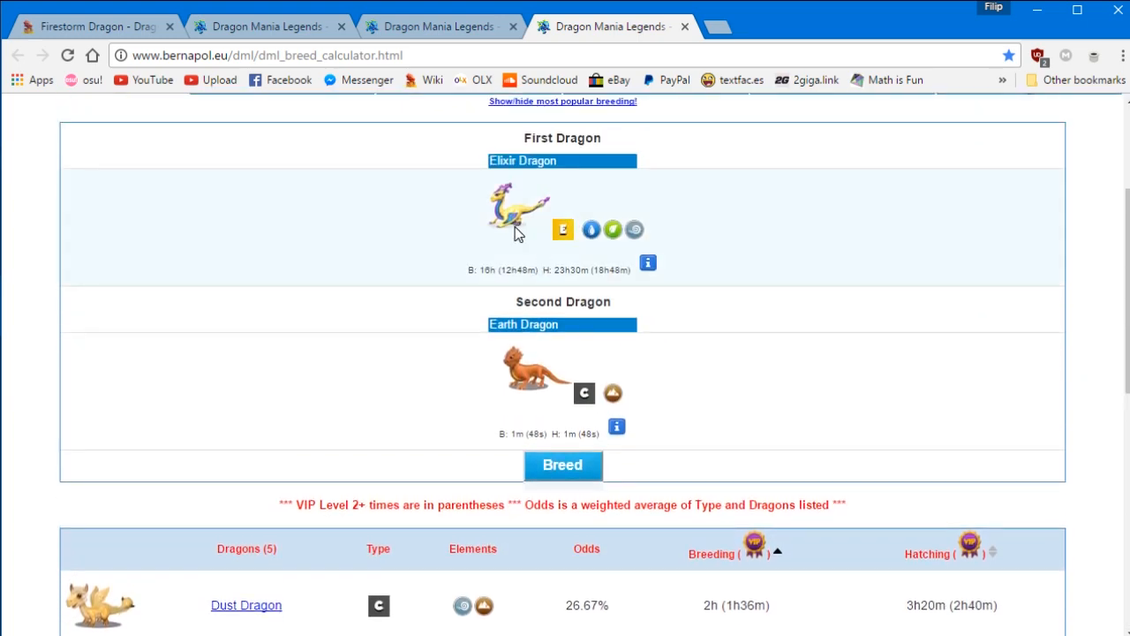
scroll(down, 3)
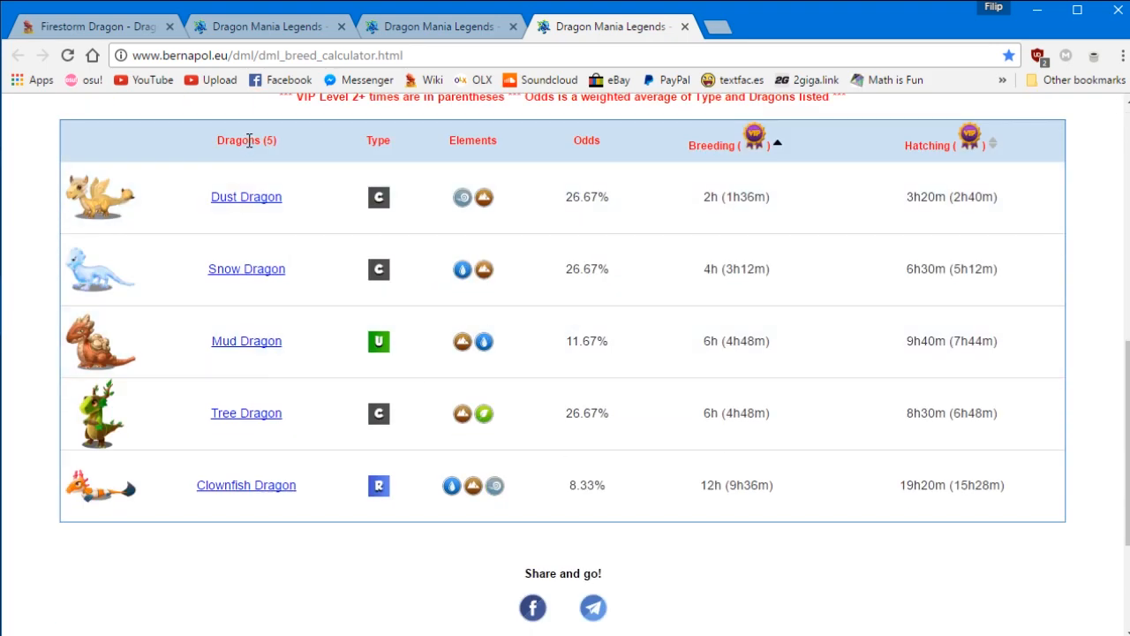
mouse_move(269, 27)
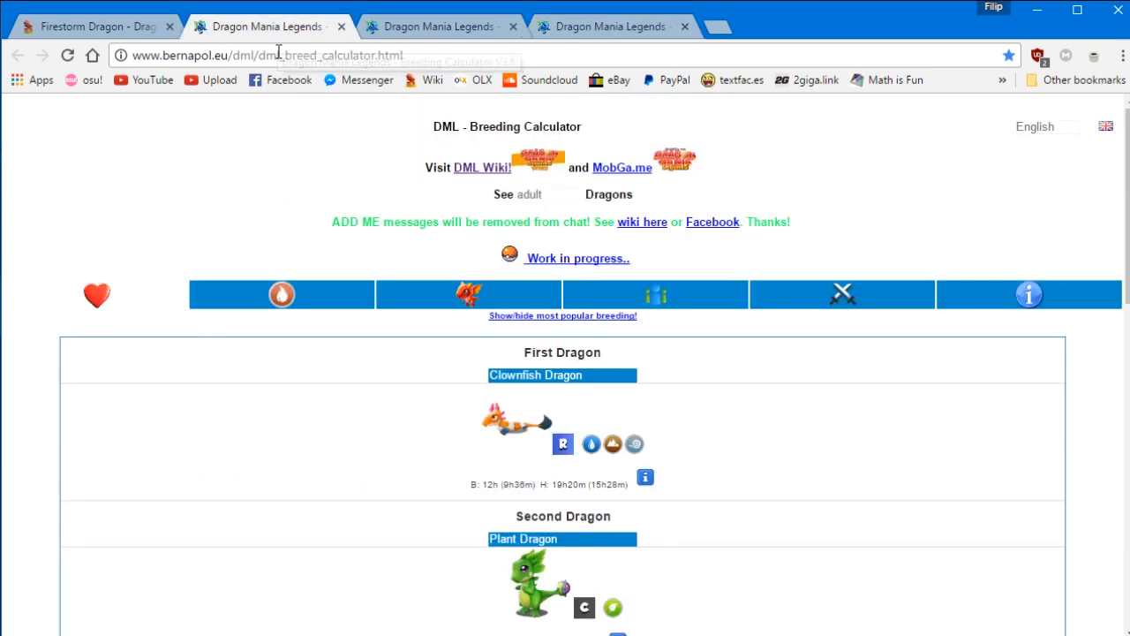
Scroll to the Earth + Ice results listing four possible offspring.
scroll(down, 3)
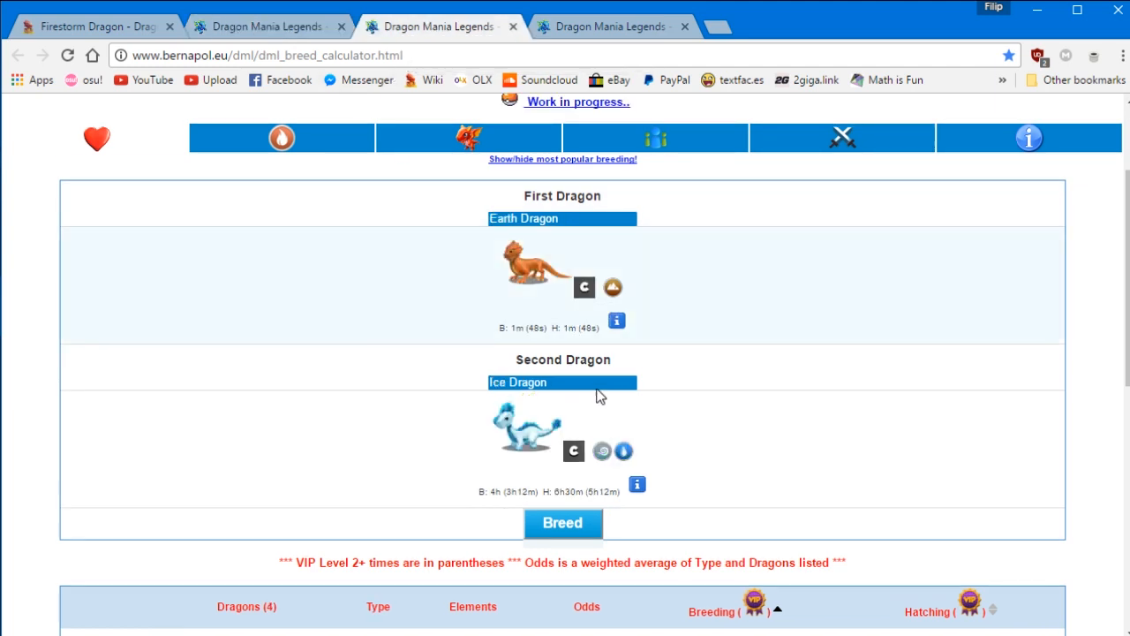
mouse_move(555, 437)
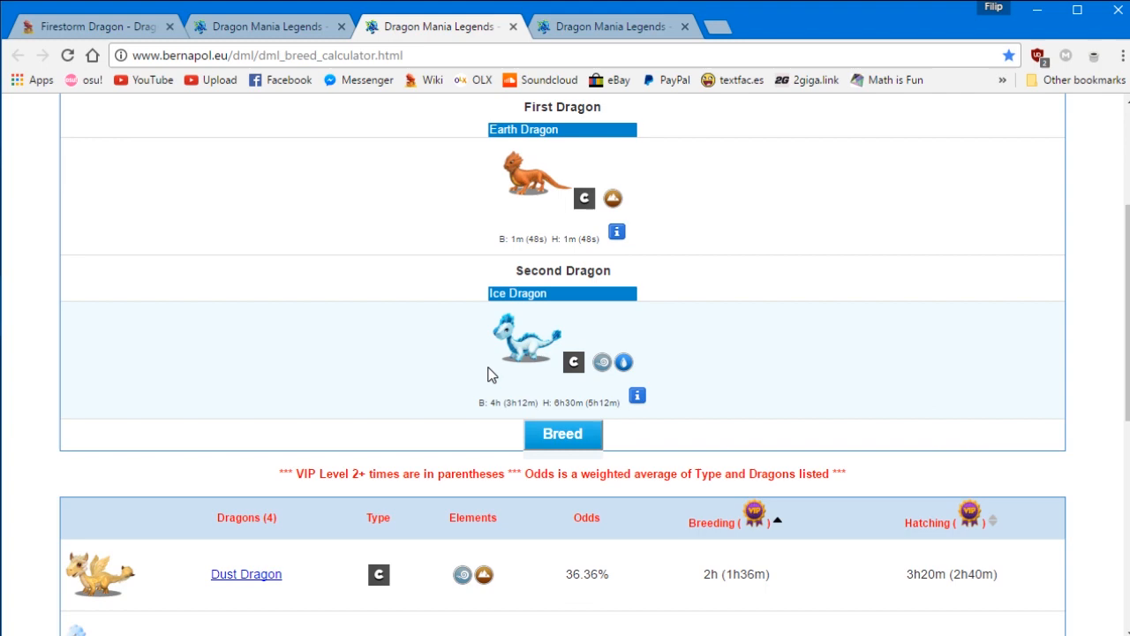
Scroll to the Earth + Ice odds: Dust and Snow 36.36%, Mud 15.91%, Clownfish 11.36%.
scroll(down, 3)
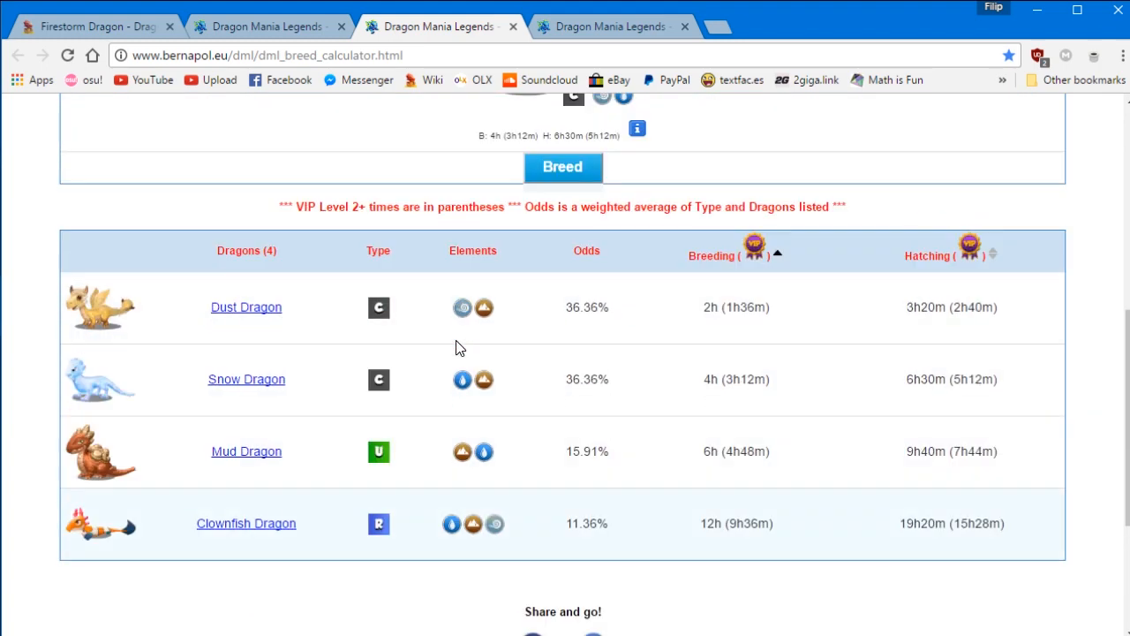
mouse_move(256, 529)
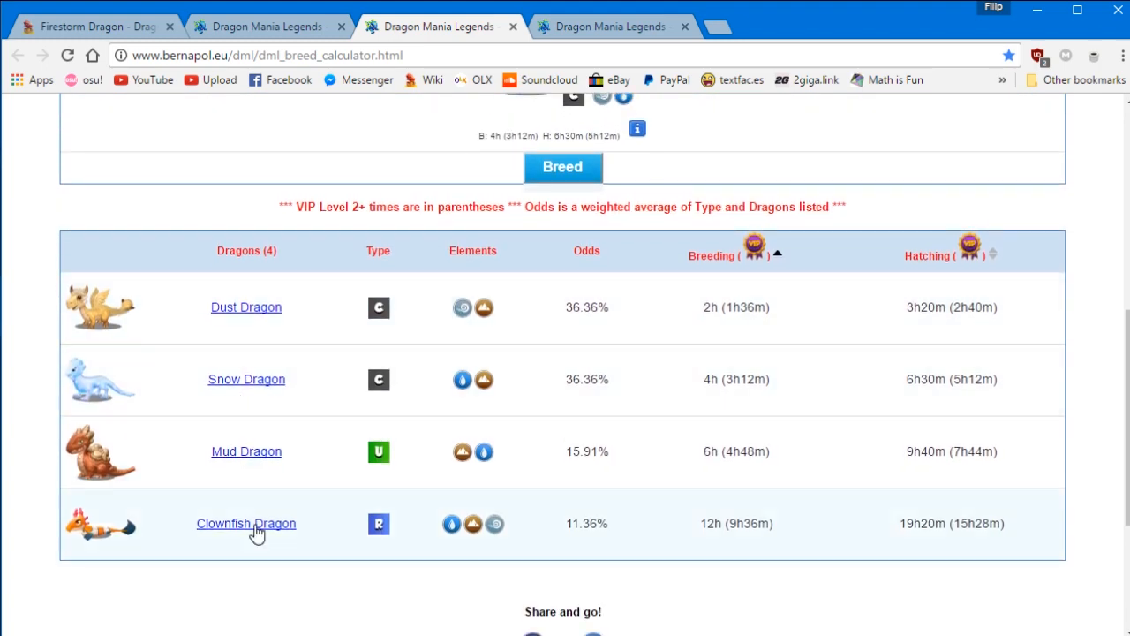
mouse_move(279, 303)
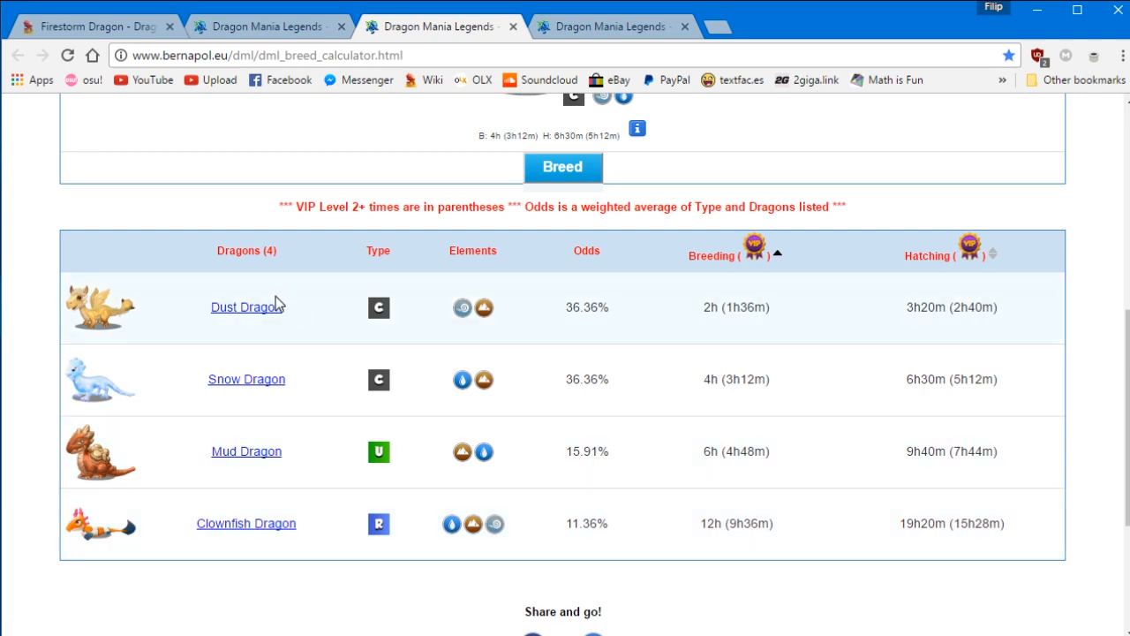
mouse_move(739, 325)
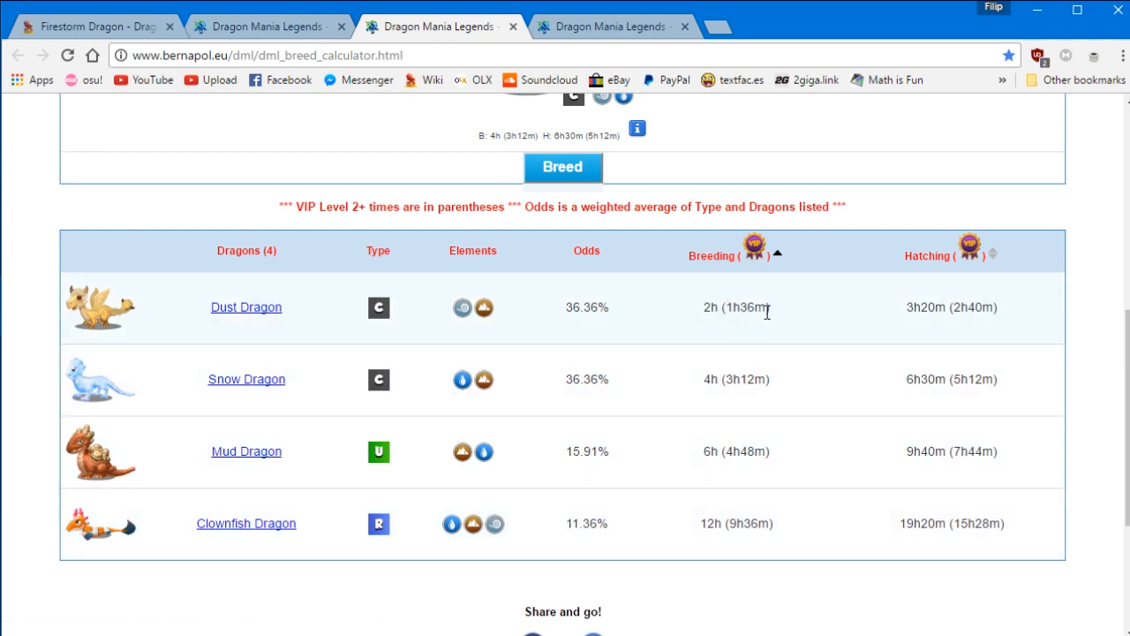
mouse_move(247, 402)
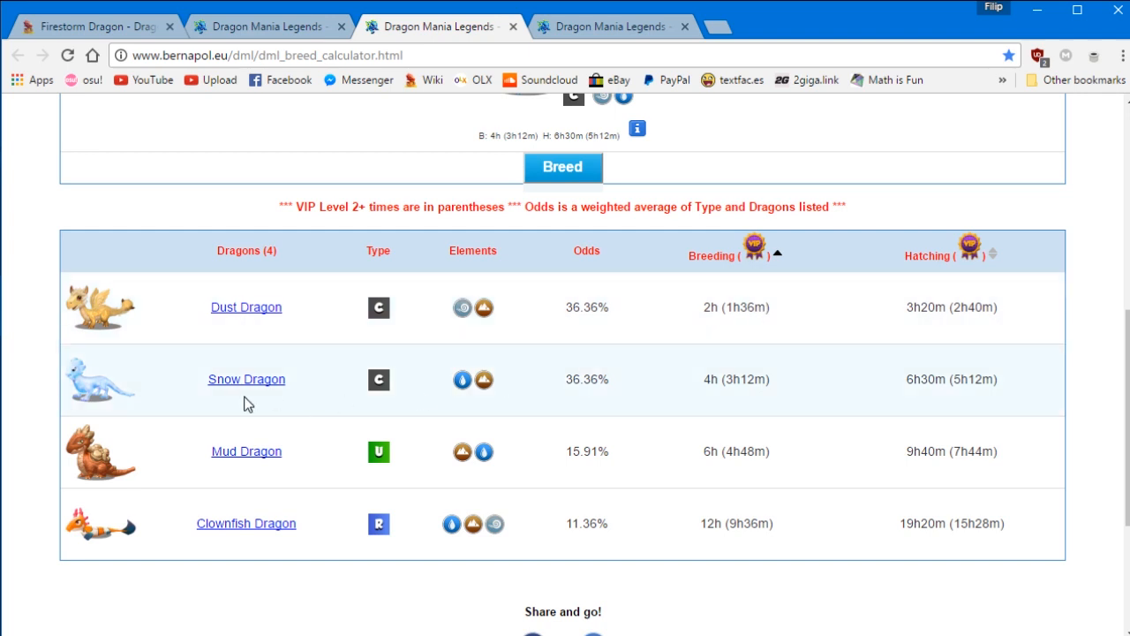
mouse_move(769, 380)
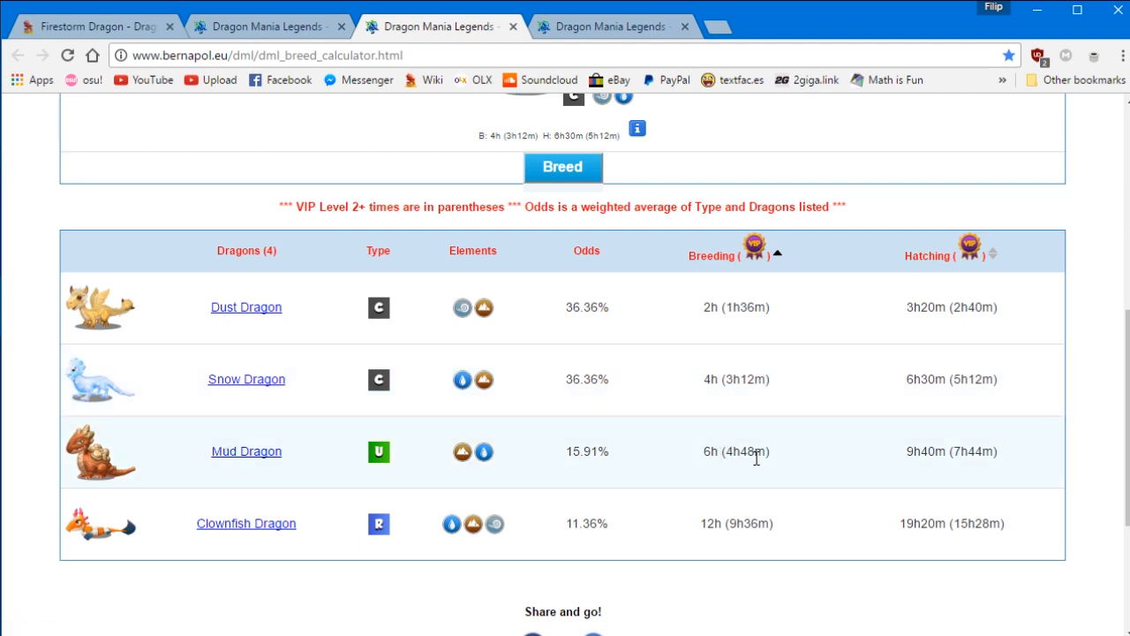
mouse_move(757, 456)
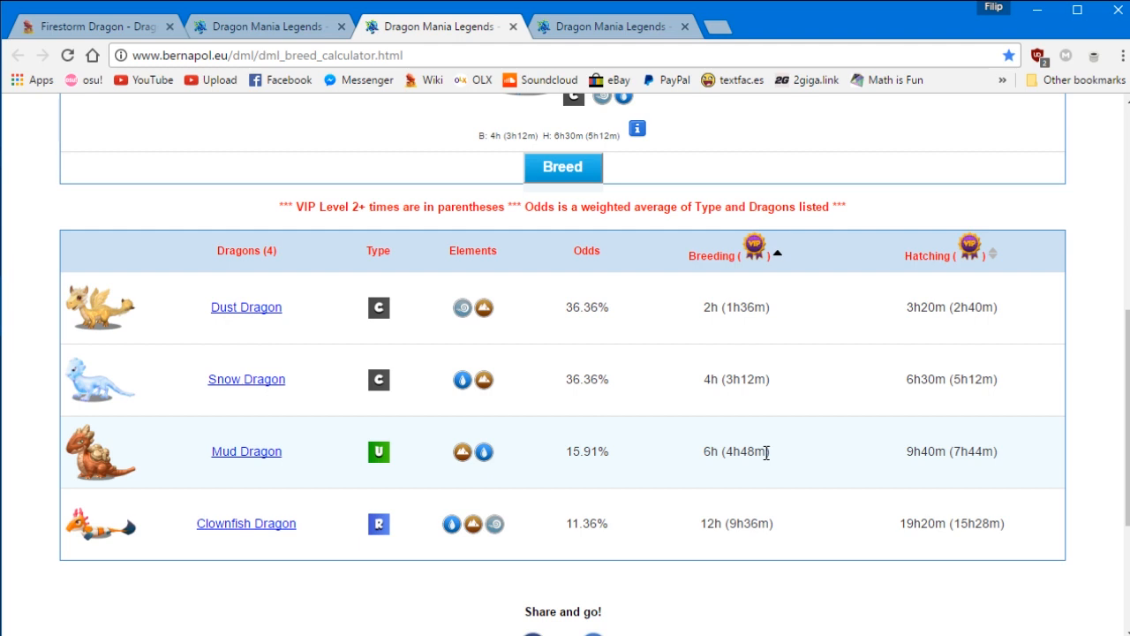
mouse_move(722, 540)
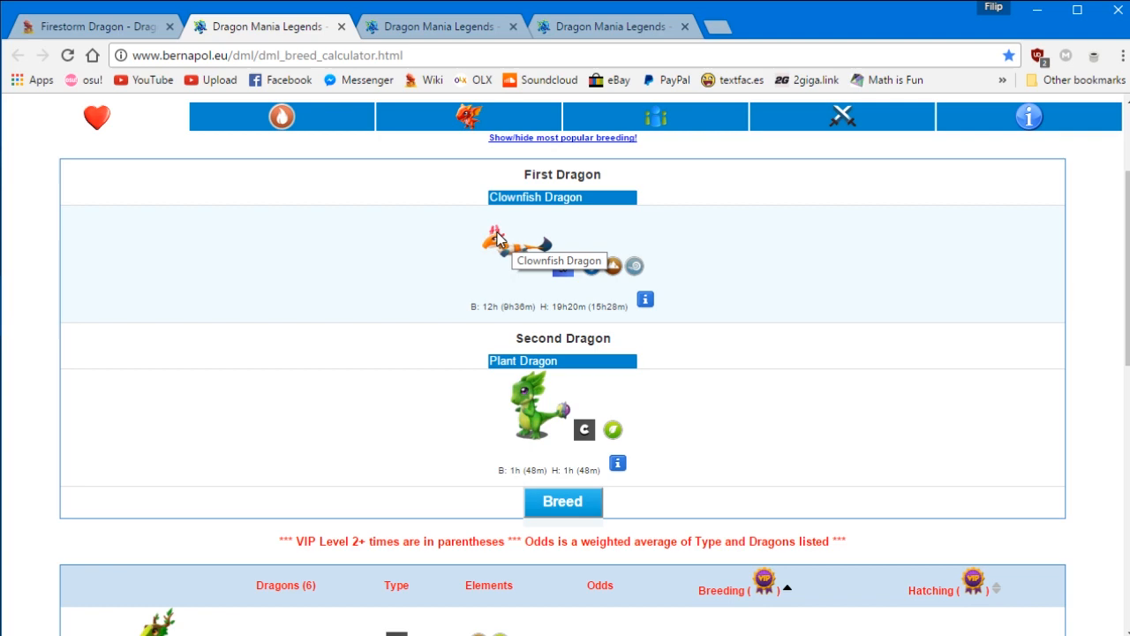
scroll(down, 3)
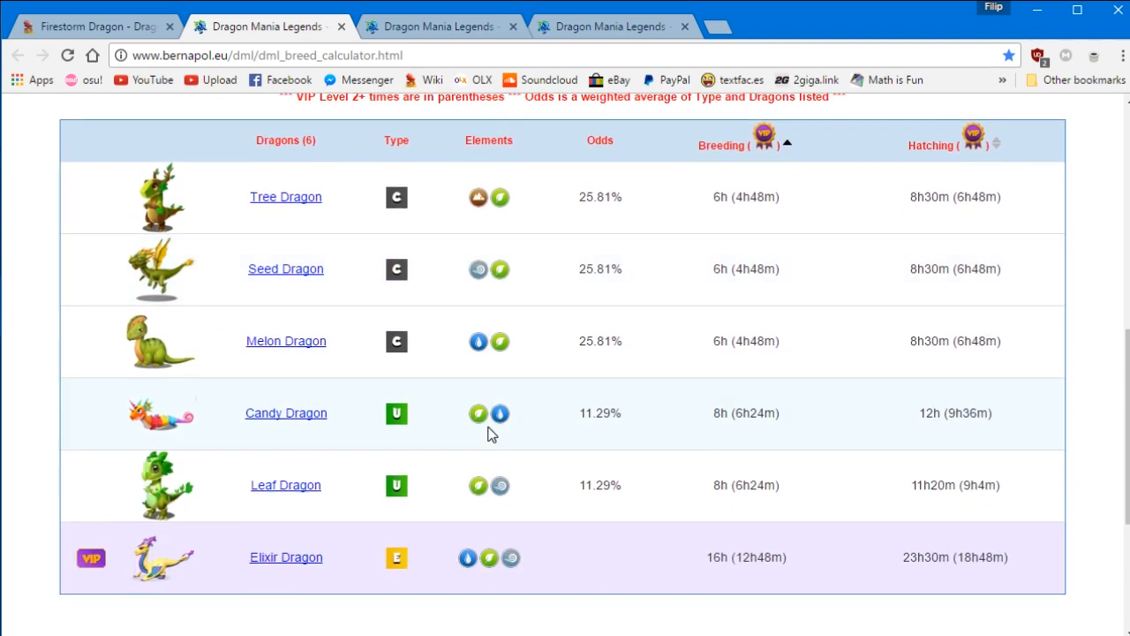
mouse_move(452, 442)
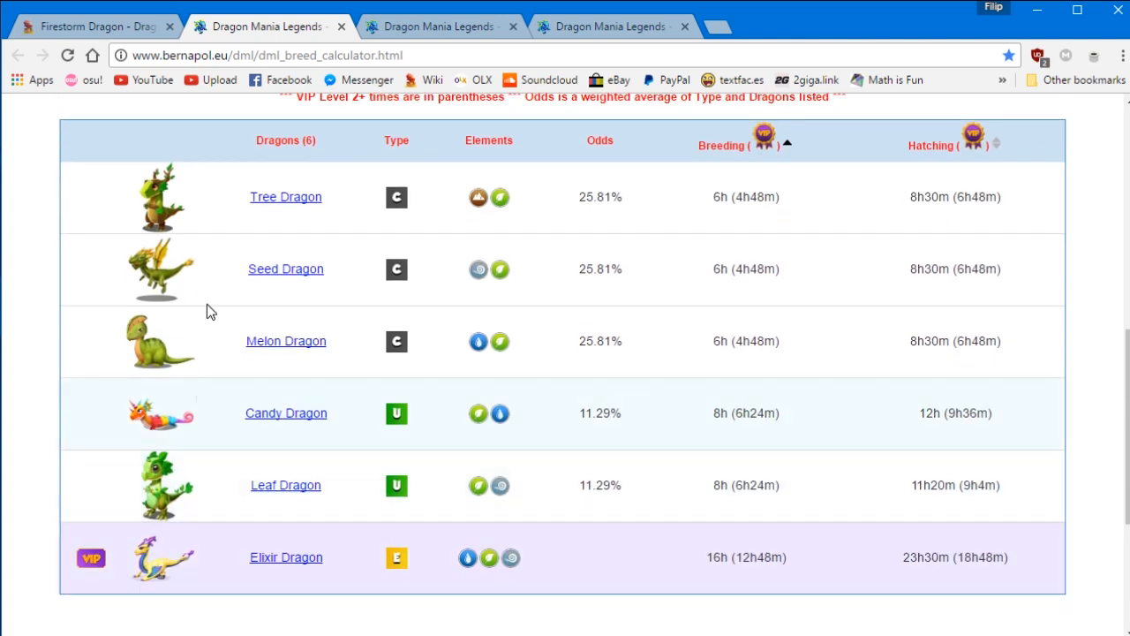
mouse_move(286, 268)
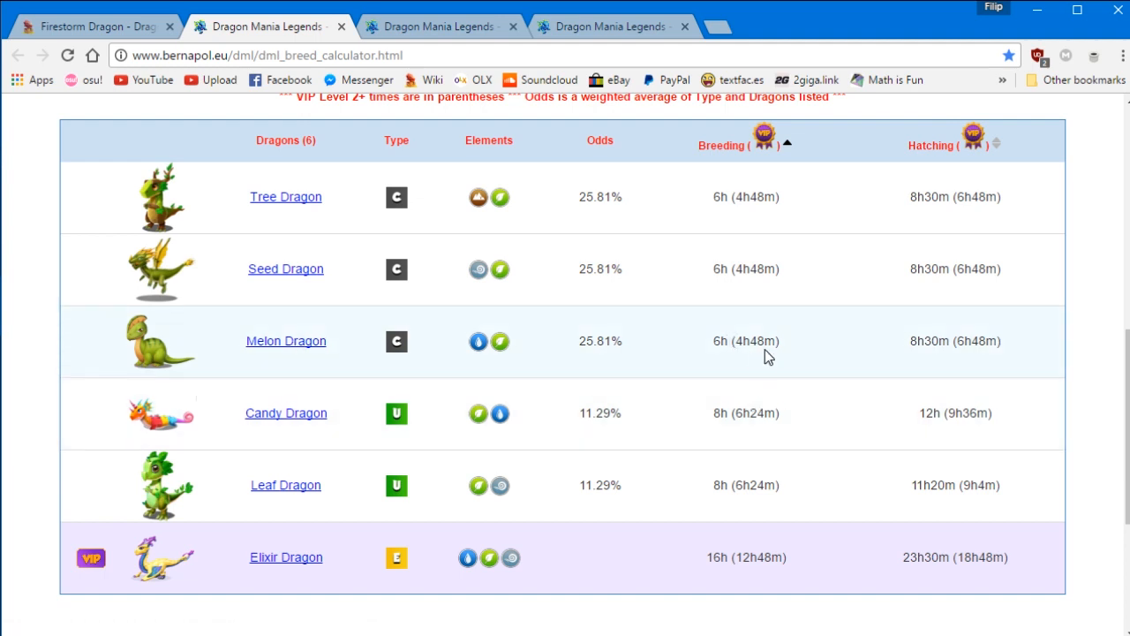
mouse_move(731, 415)
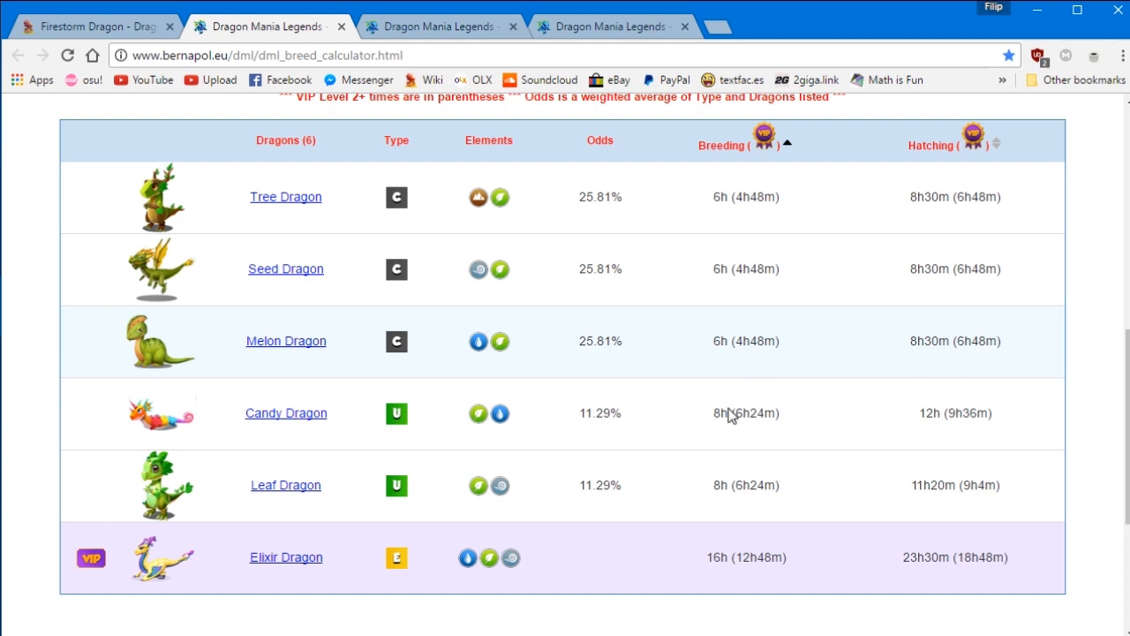
mouse_move(286, 484)
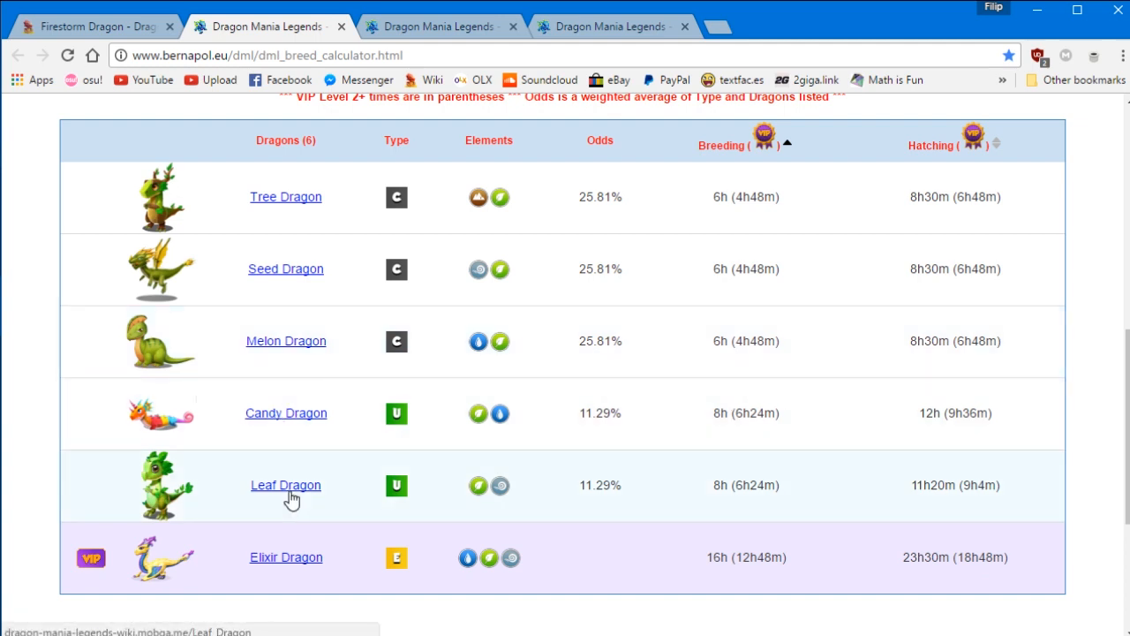
mouse_move(558, 459)
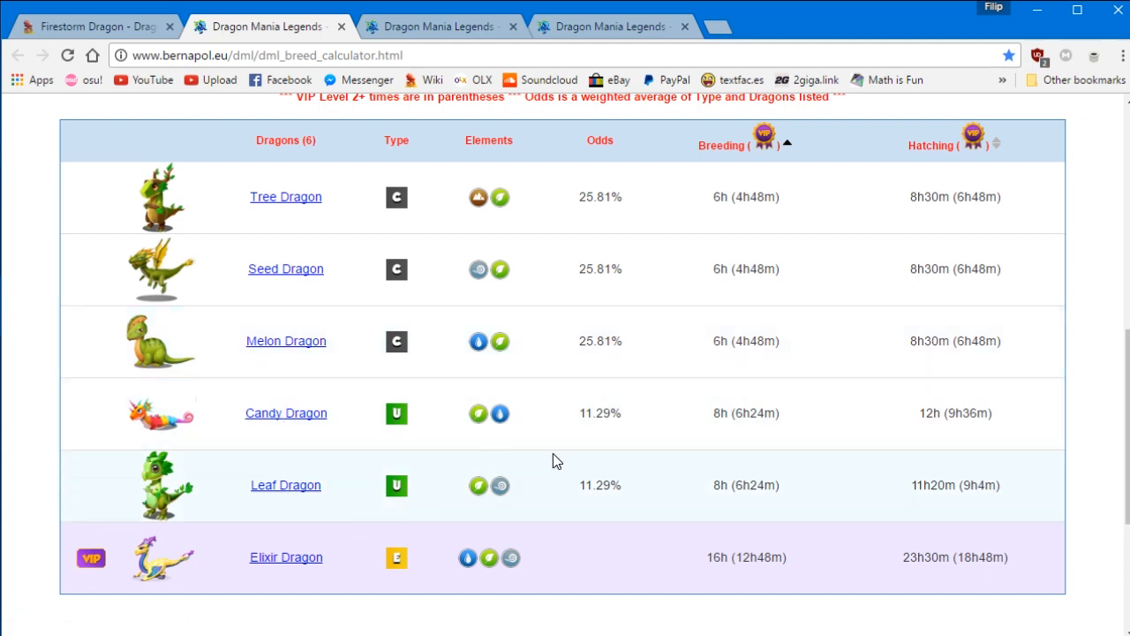
mouse_move(727, 485)
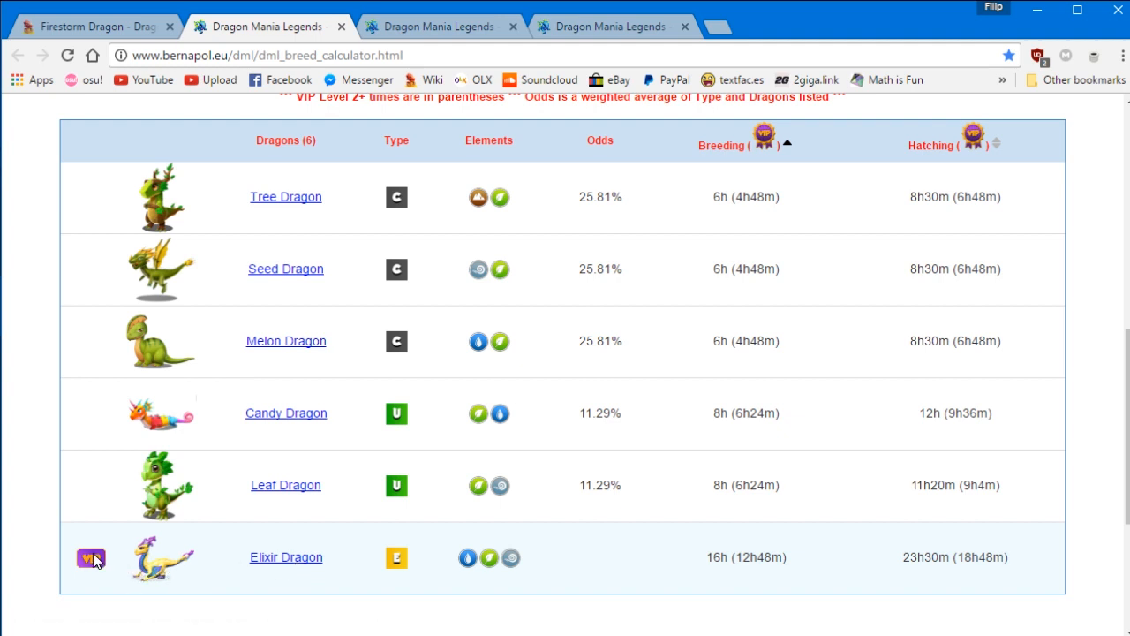
mouse_move(706, 576)
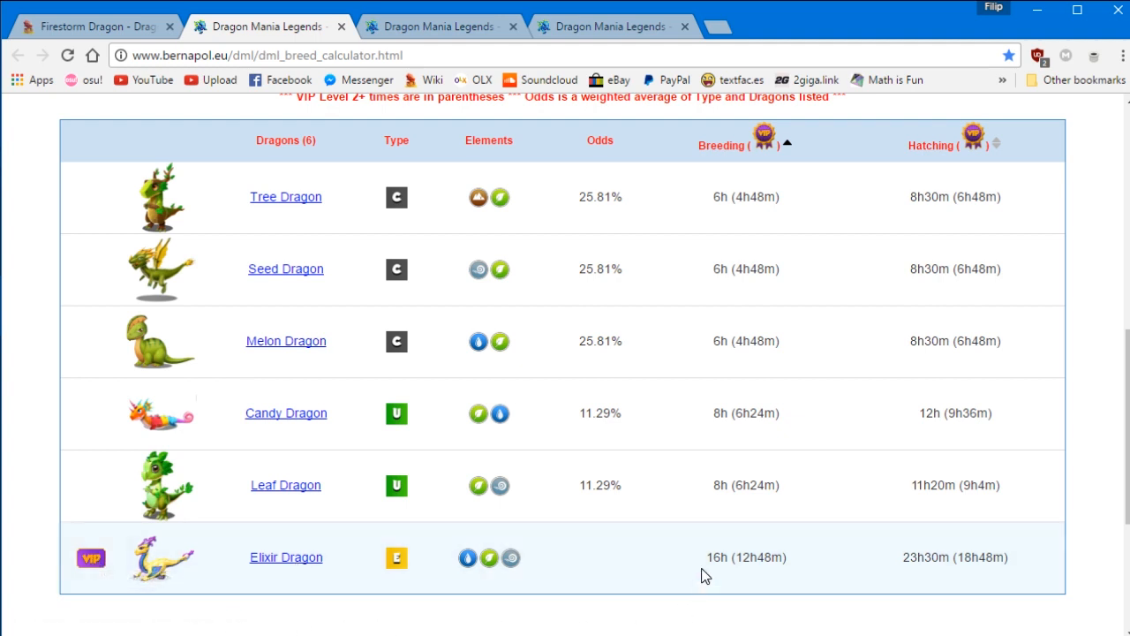
mouse_move(707, 565)
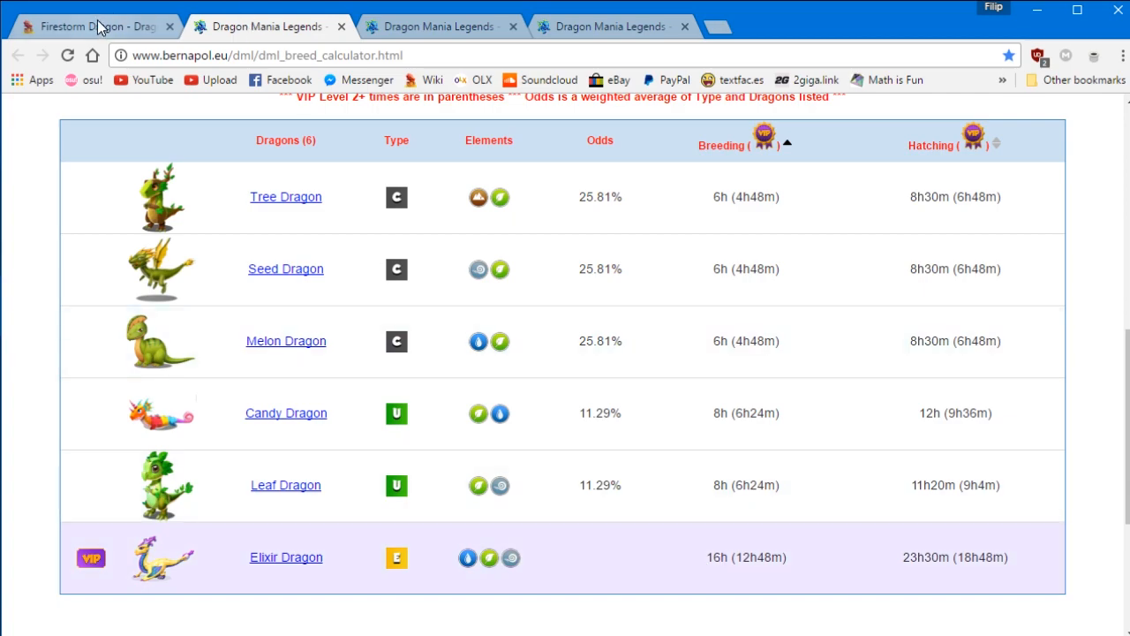
Return to the Firestorm Dragon wiki page and scroll through its Obtaining section and breeding times.
click(91, 27)
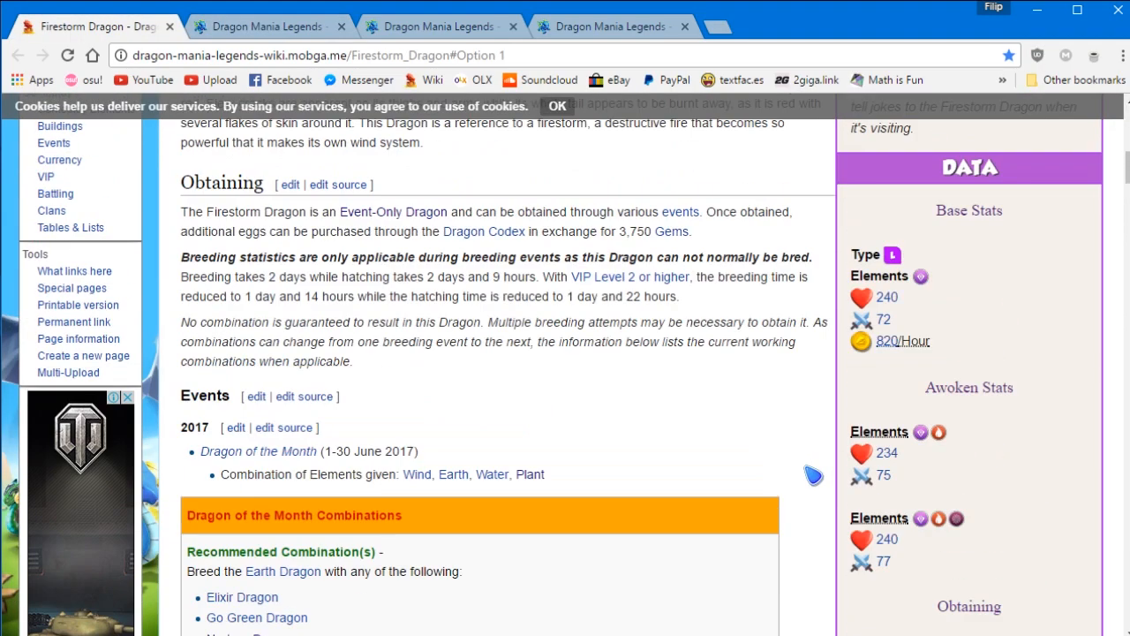
scroll(down, 3)
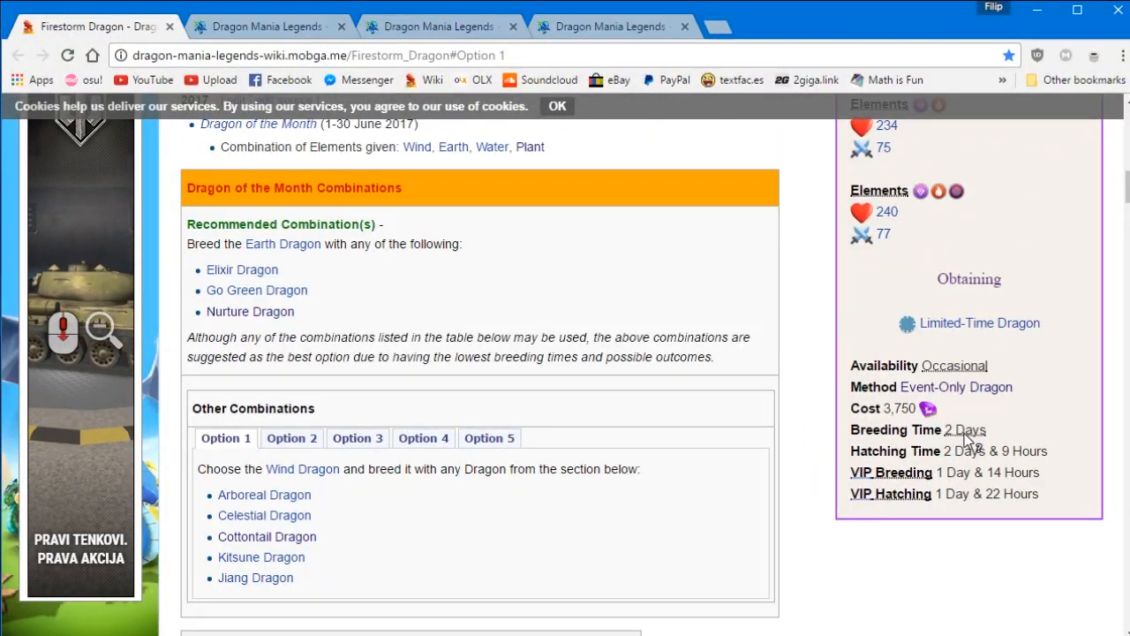
mouse_move(1015, 498)
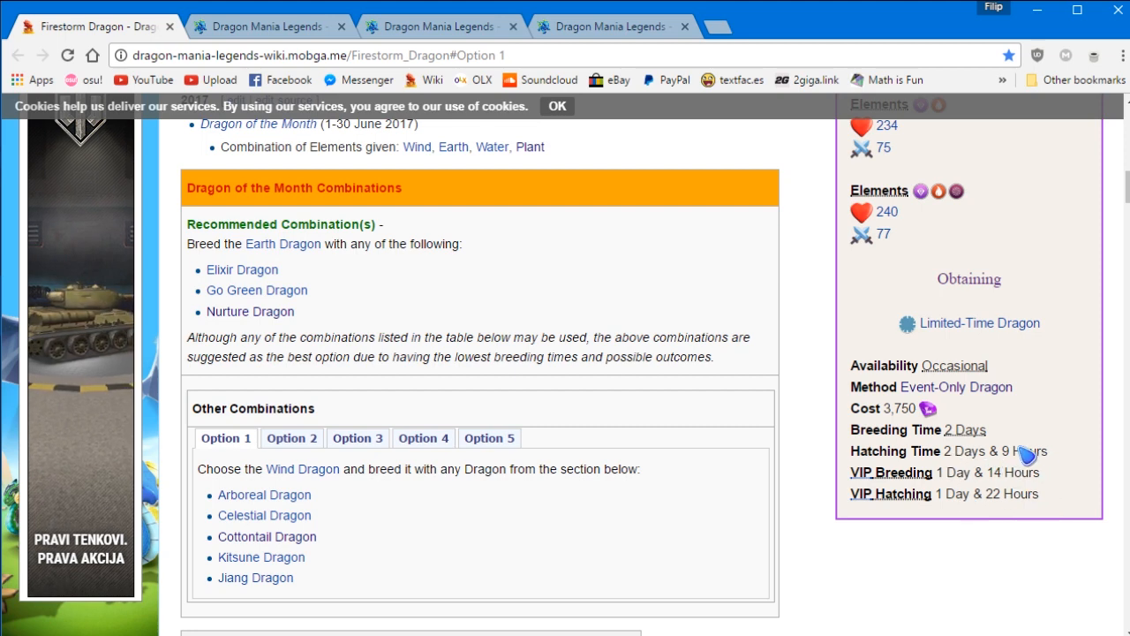
mouse_move(950, 501)
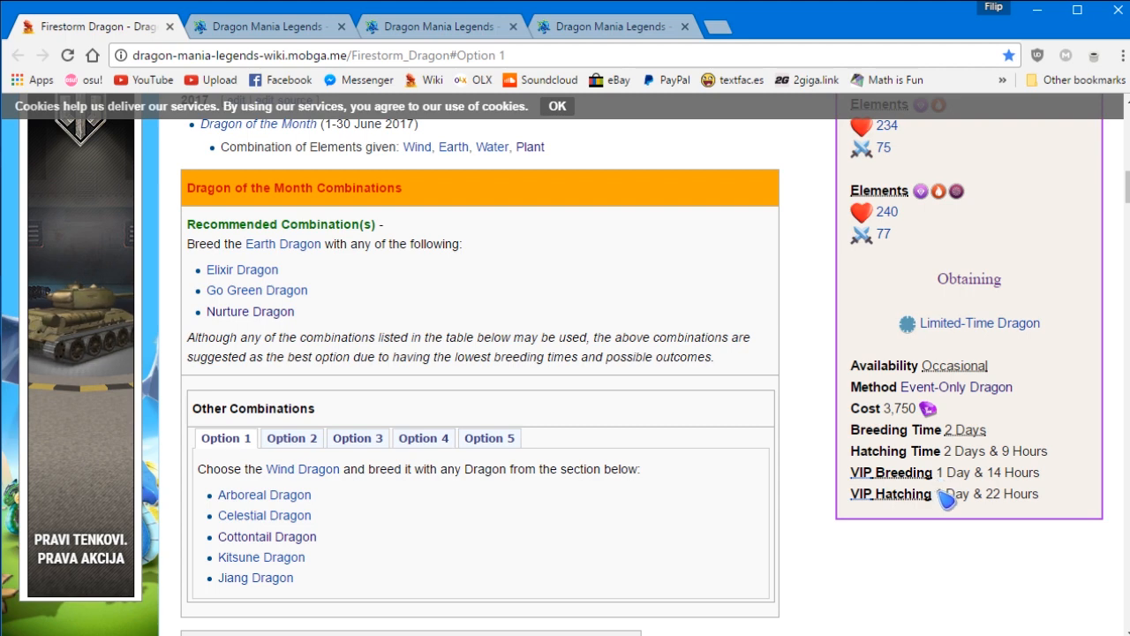
mouse_move(1046, 508)
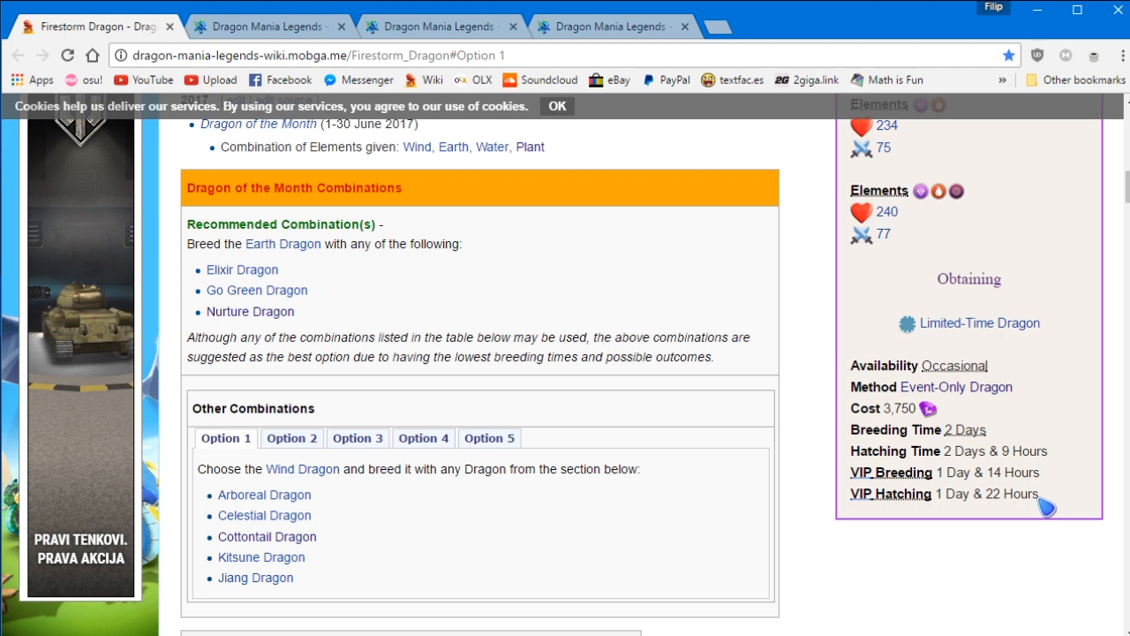
mouse_move(1014, 439)
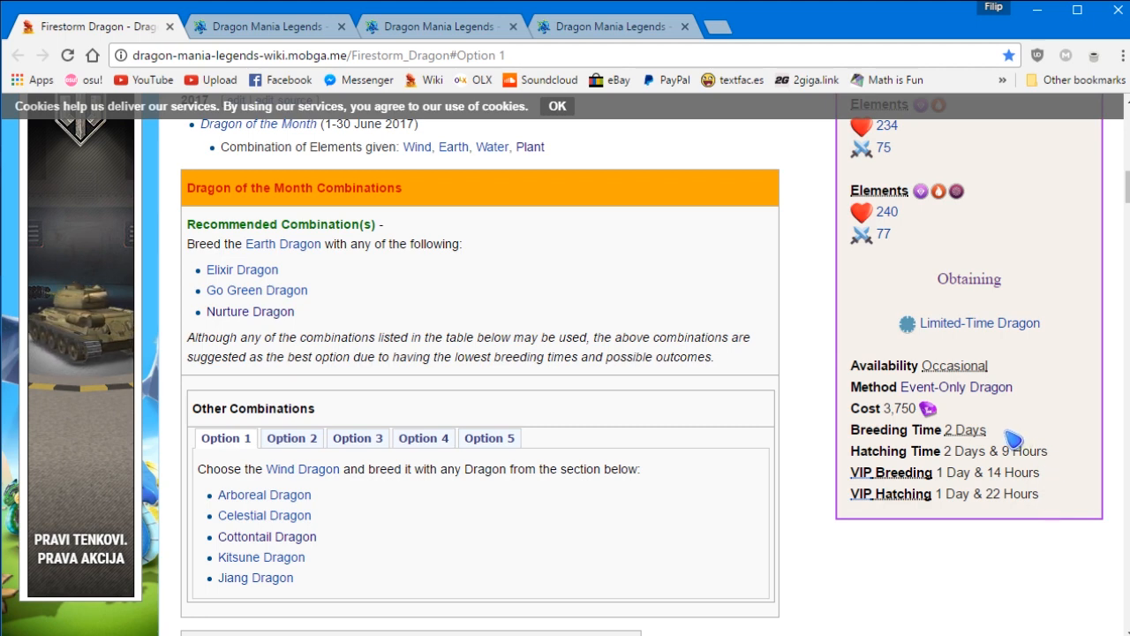
mouse_move(985, 441)
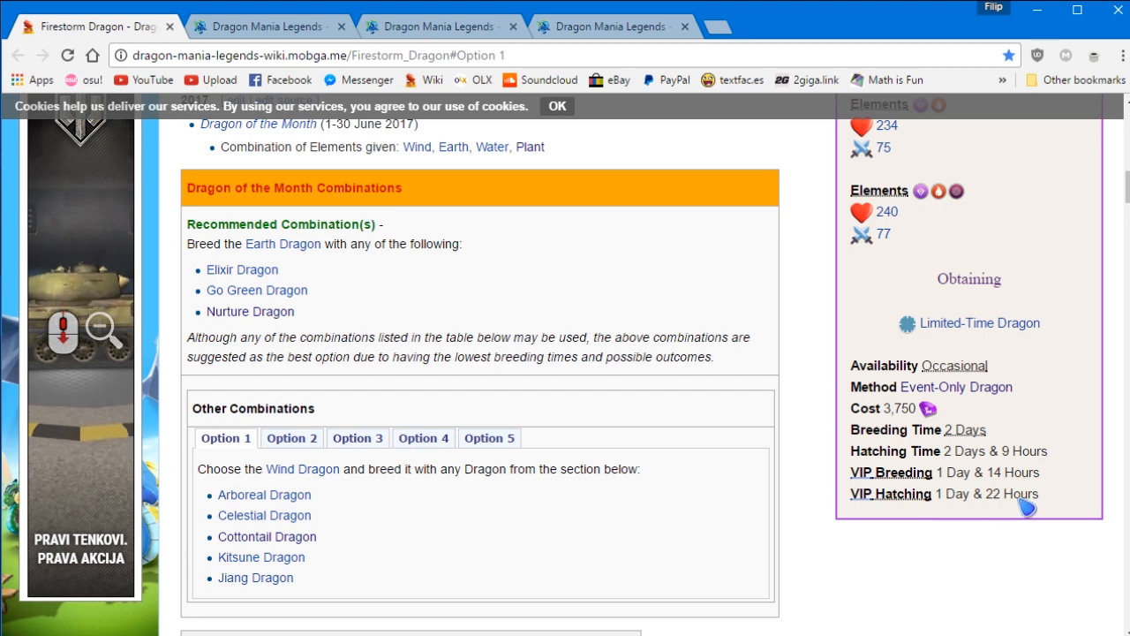
scroll(down, 3)
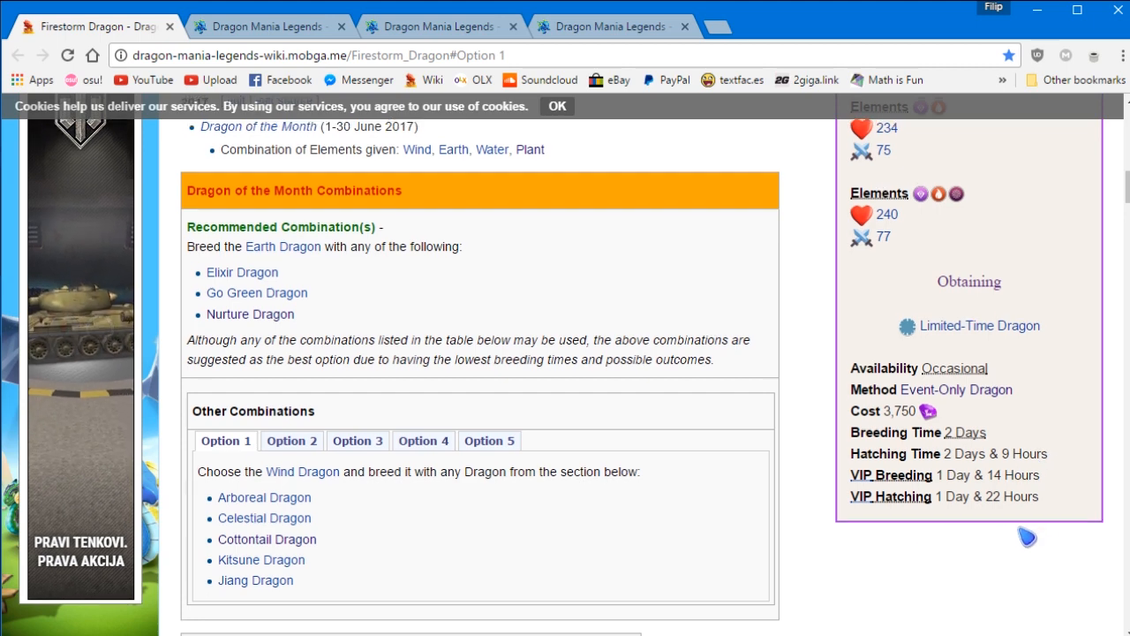
scroll(down, 3)
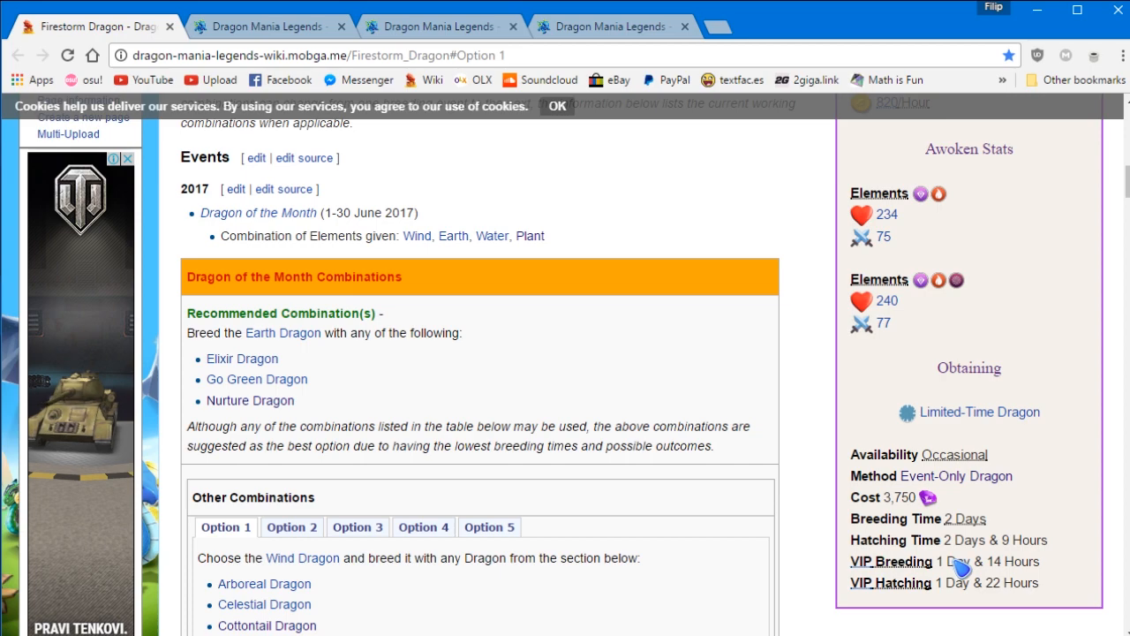
mouse_move(530, 547)
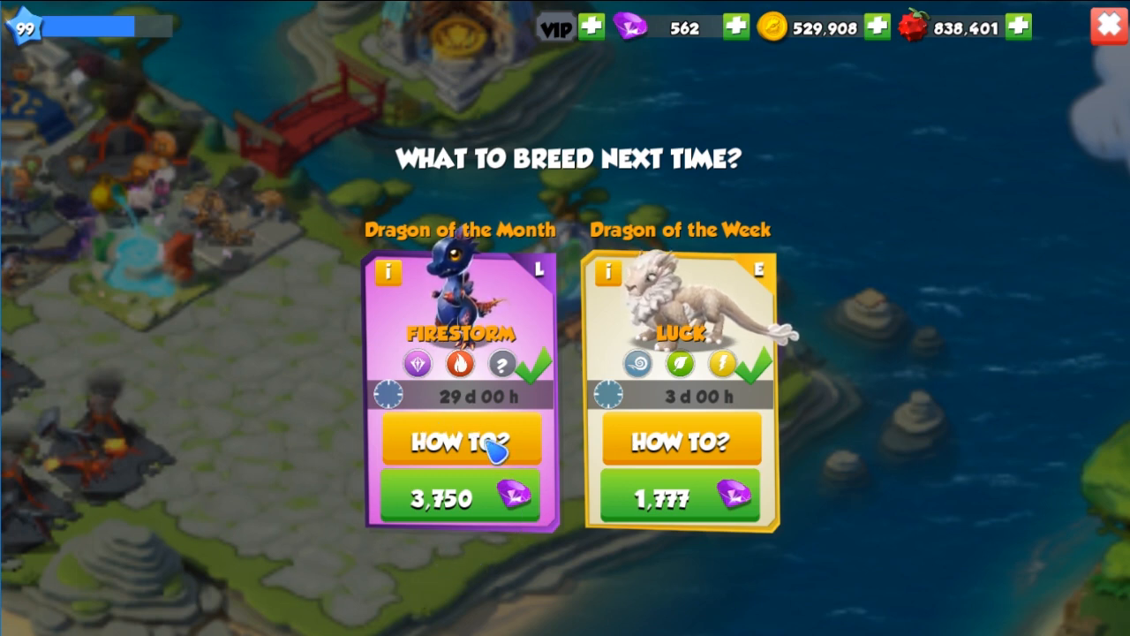
mouse_move(757, 215)
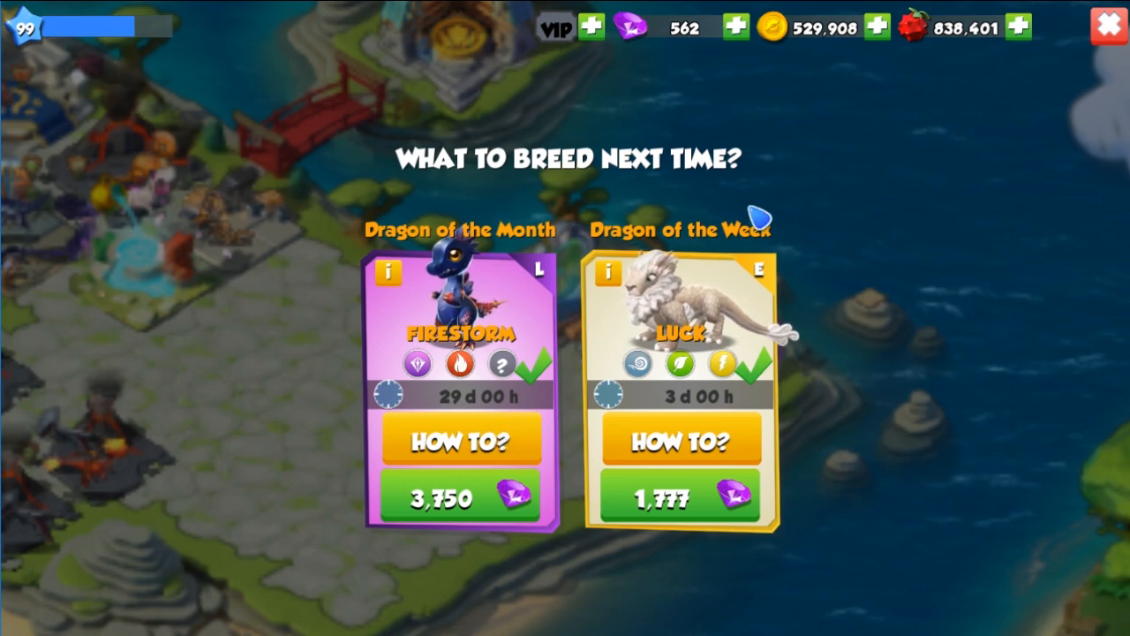
Close the 'What to breed next time?' popup to return to the island.
click(1108, 21)
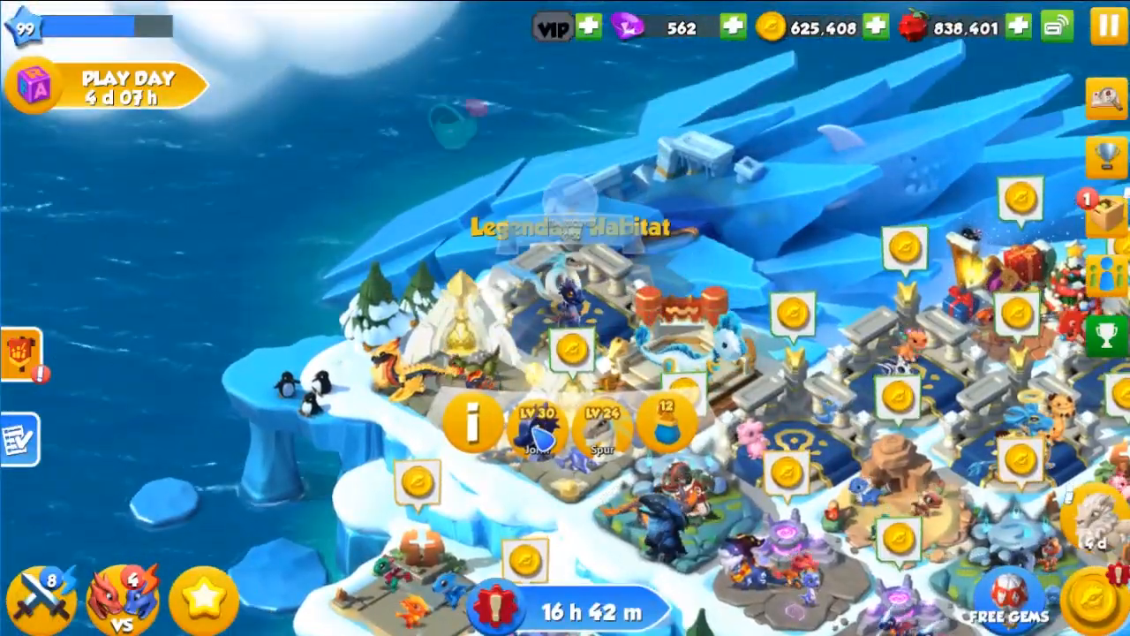
Open the Legendary Habitat and show the level 30 Firestorm Dragon Jorm.
click(539, 432)
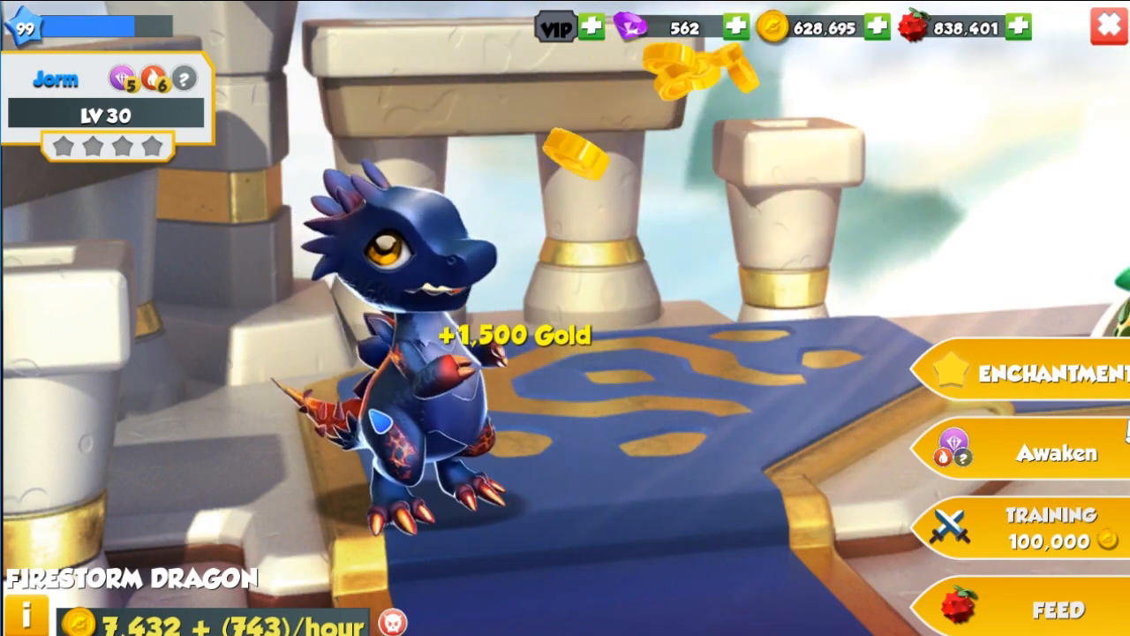
click(397, 353)
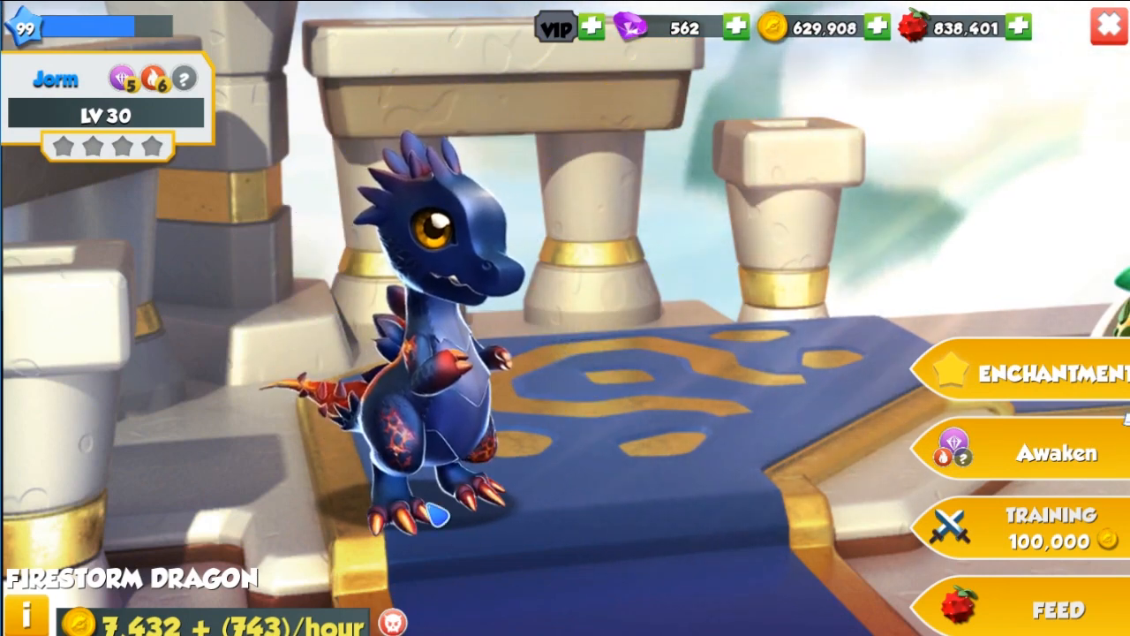